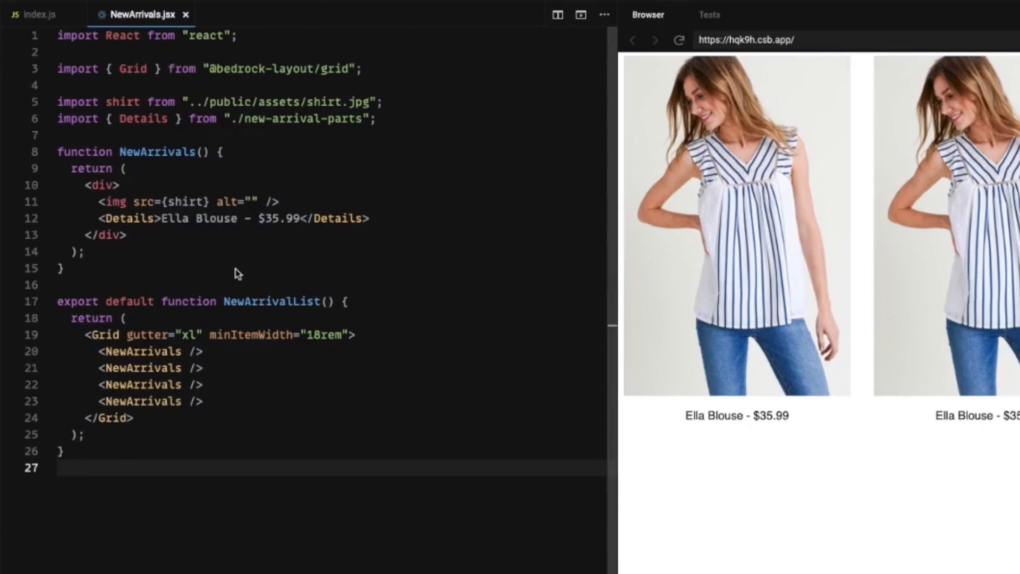
pyautogui.moveTo(111, 343)
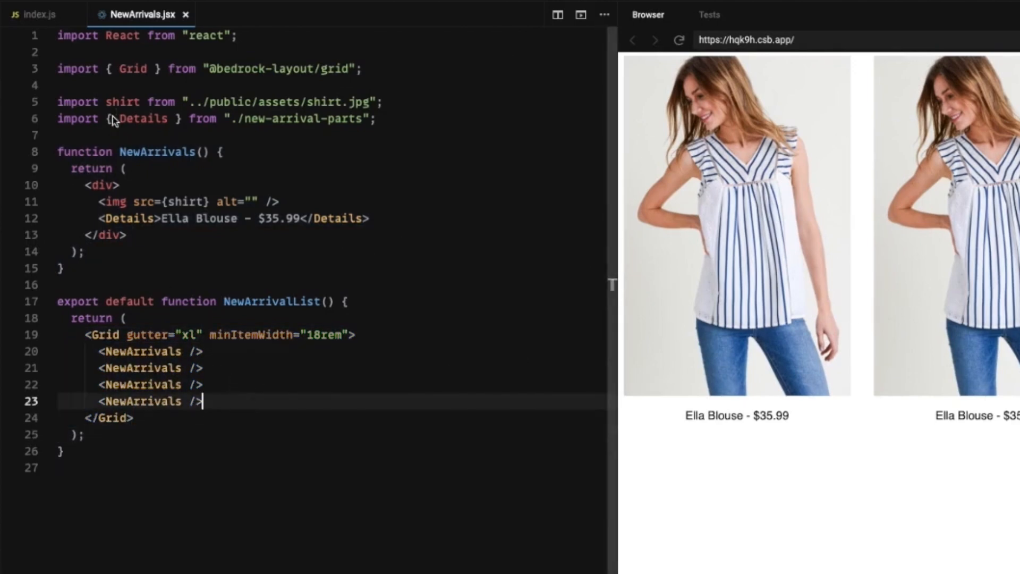
# Show the file sidebar with public, src and package.json beside NewArrivals.jsx, selecting import names without editing.
pyautogui.doubleClick(122, 102)
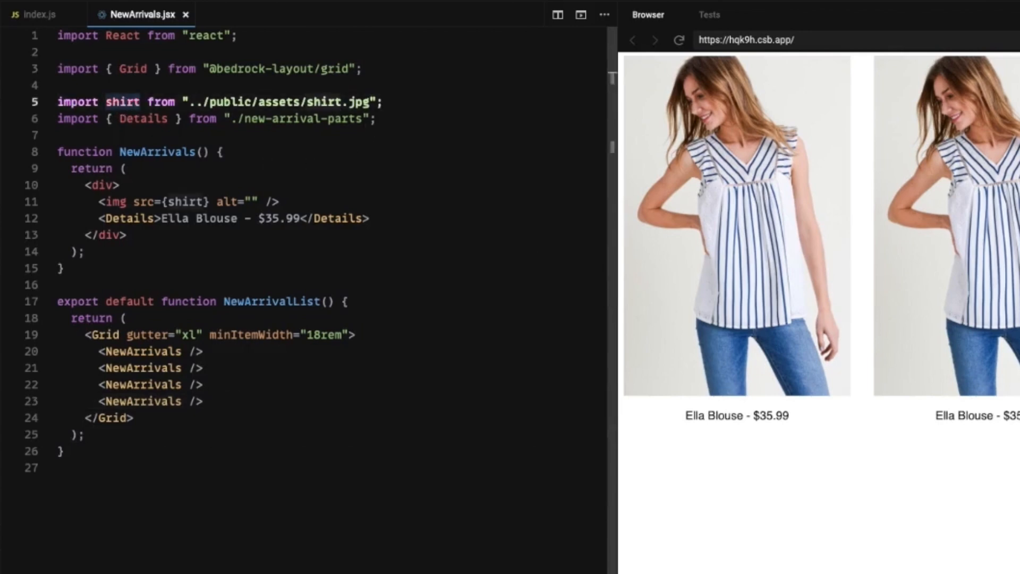
pyautogui.click(7, 14)
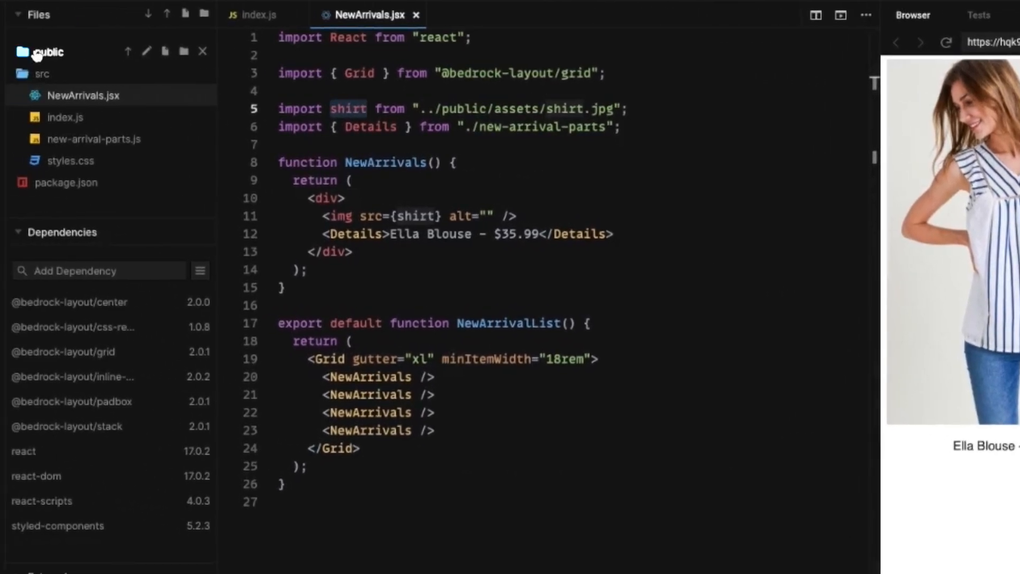
pyautogui.click(49, 51)
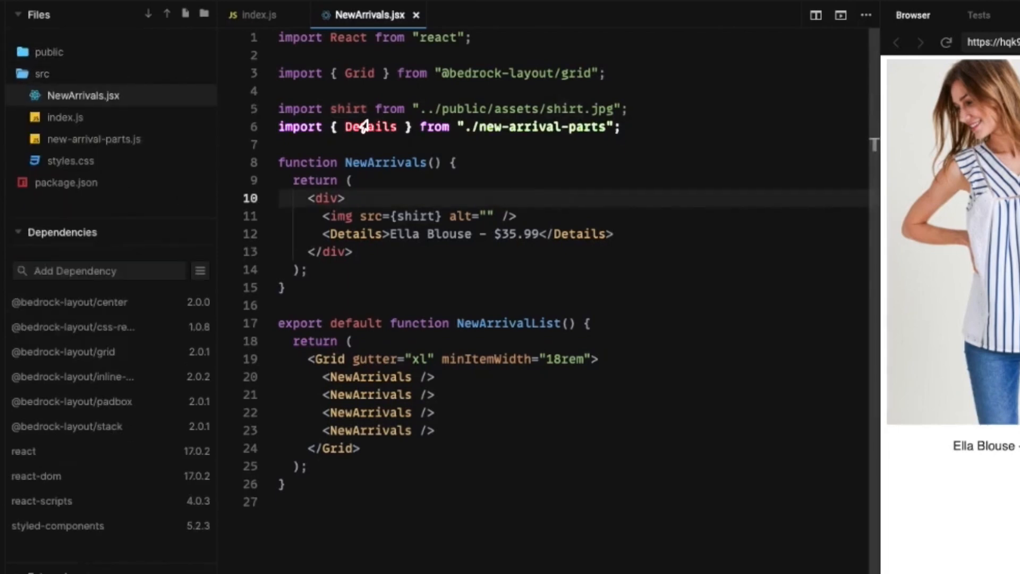
pyautogui.doubleClick(370, 126)
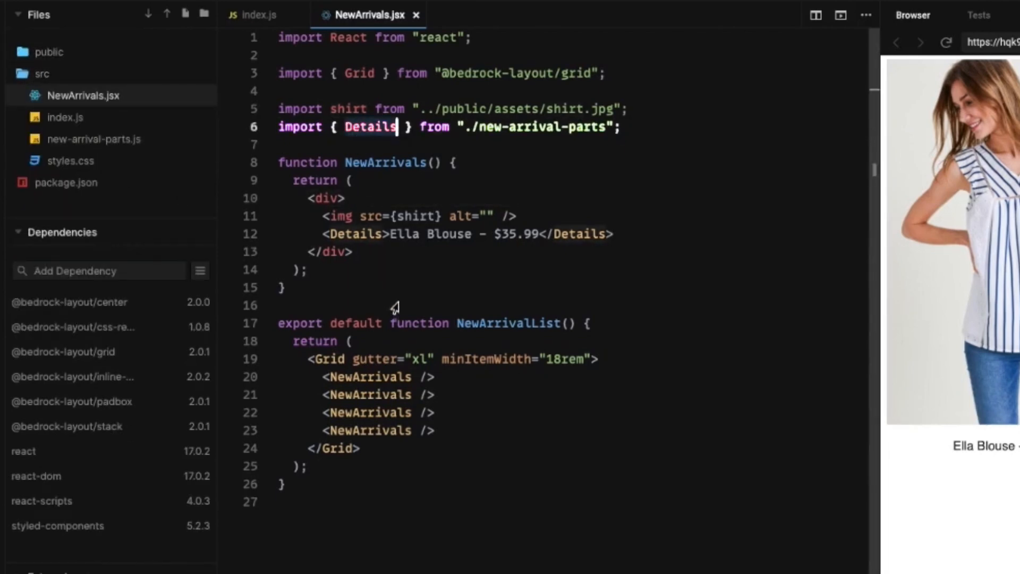
pyautogui.tripleClick(462, 234)
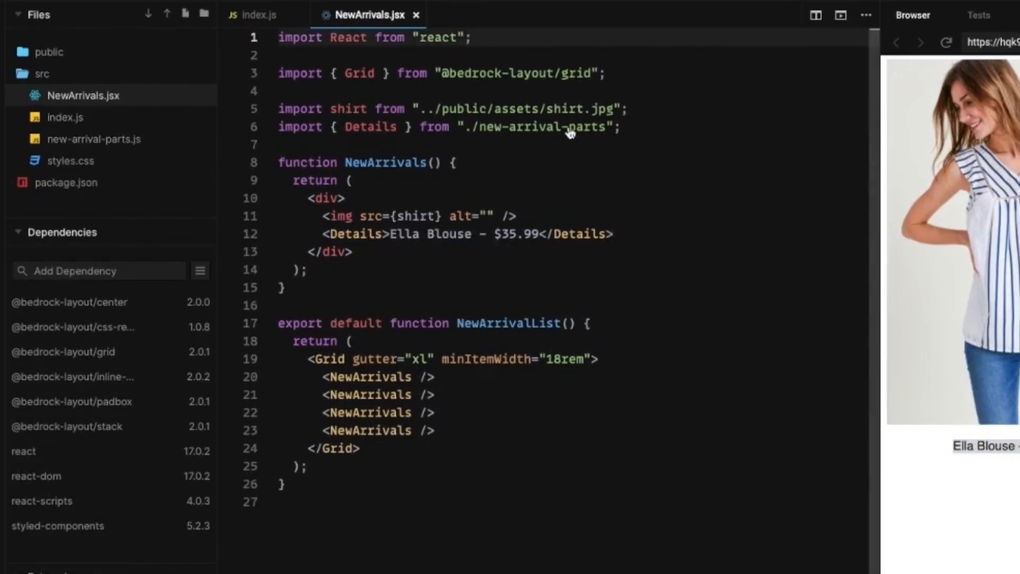
# Import styled from 'styled-components' at the top of NewArrivals.
pyautogui.write('import')
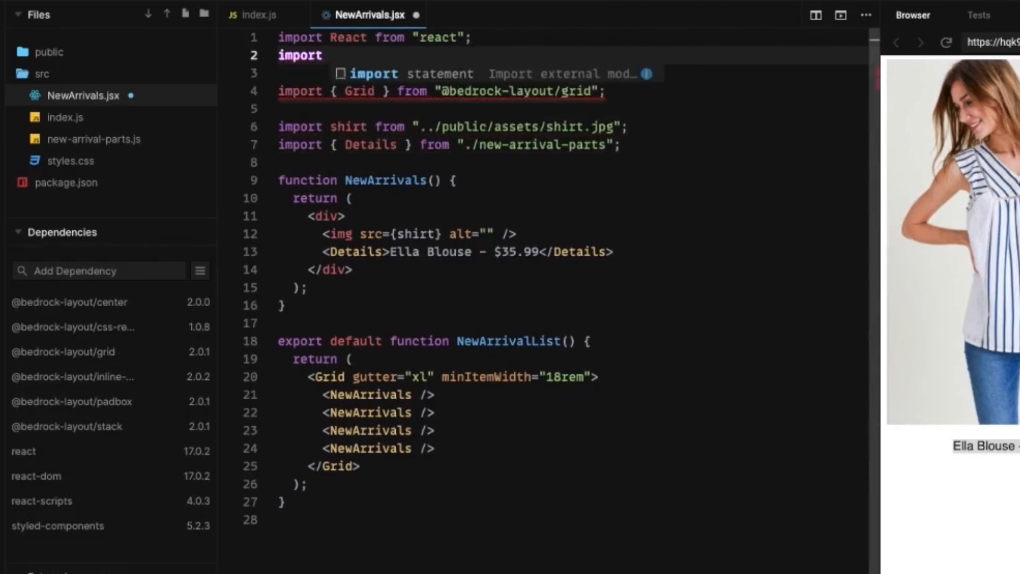
pyautogui.write('styled from')
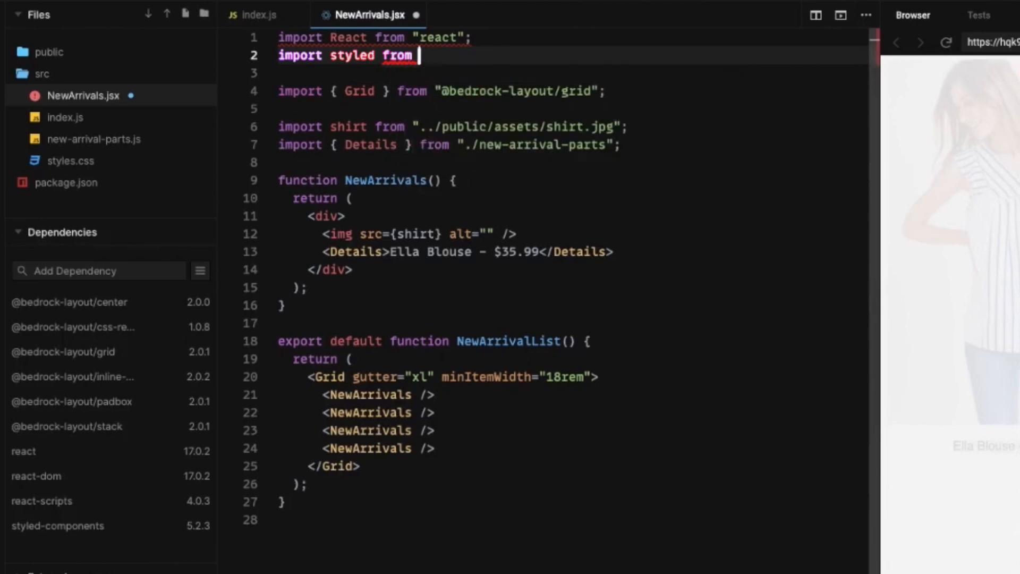
pyautogui.write("'style'")
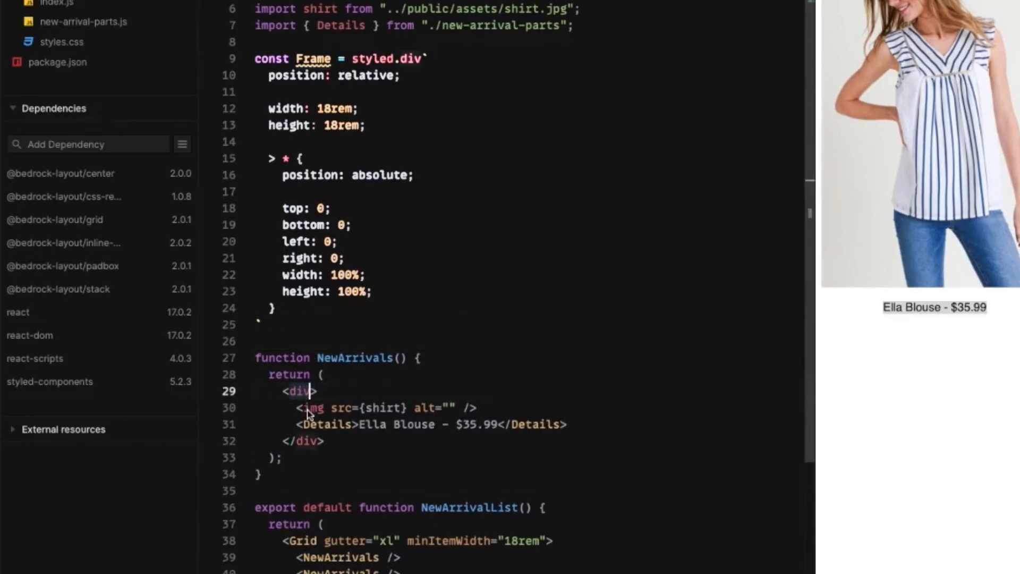
# Wrap the shirt img in a <Frame> element inside the outer div.
pyautogui.scroll(-3)
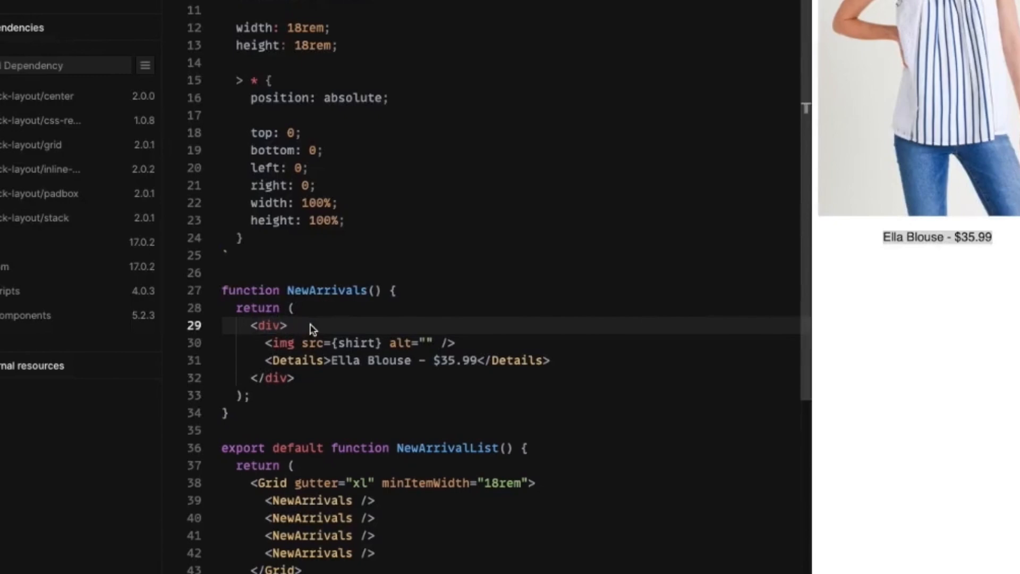
pyautogui.press('Enter')
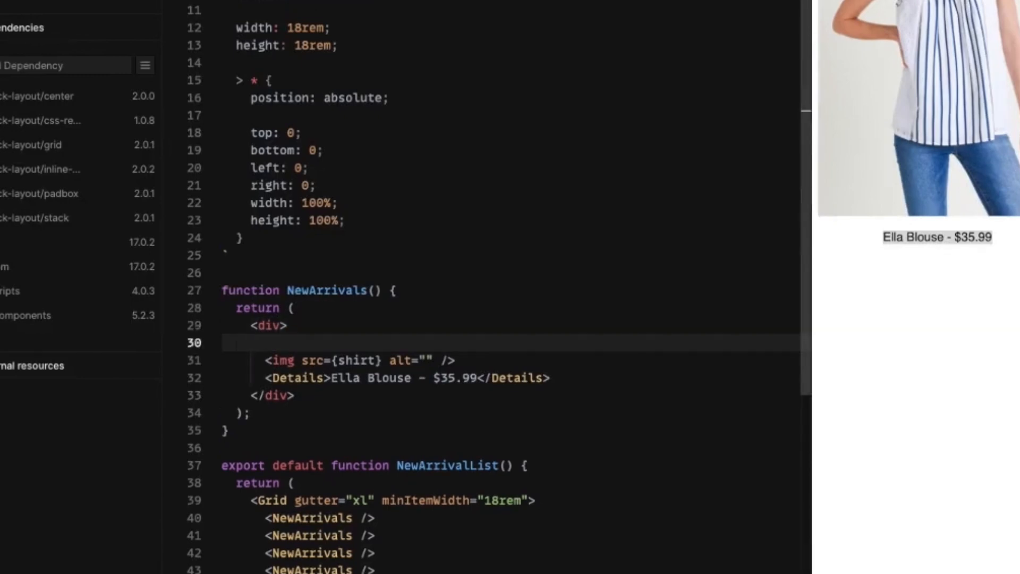
pyautogui.write('<Frame>')
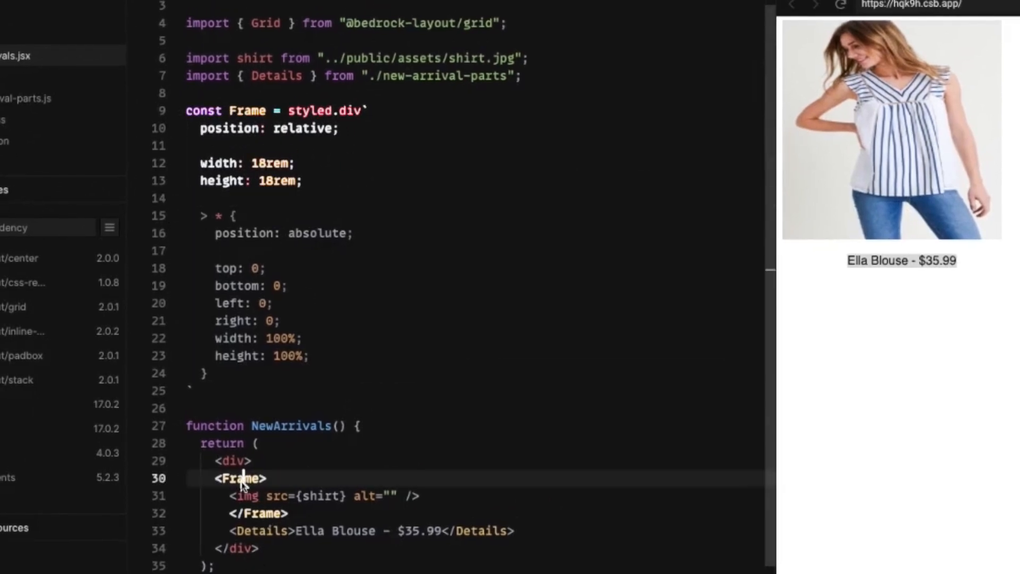
pyautogui.moveTo(218, 478); pyautogui.dragTo(273, 512)
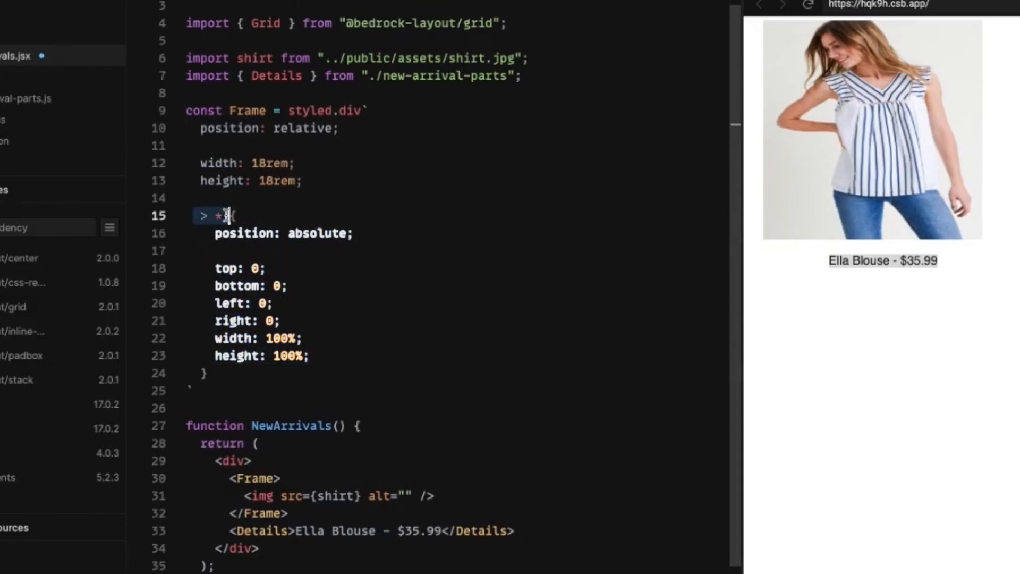
pyautogui.click(289, 285)
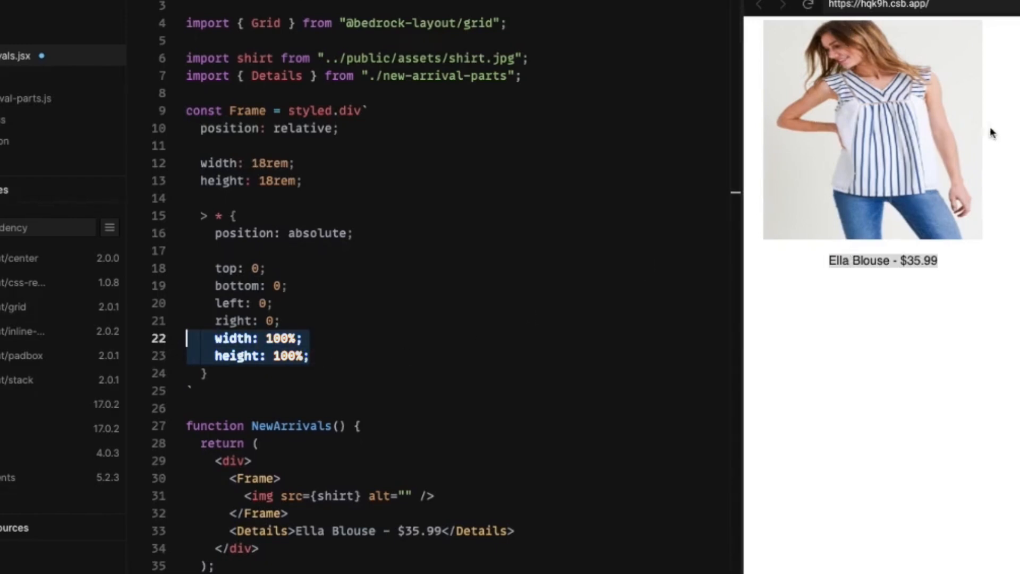
pyautogui.click(310, 356)
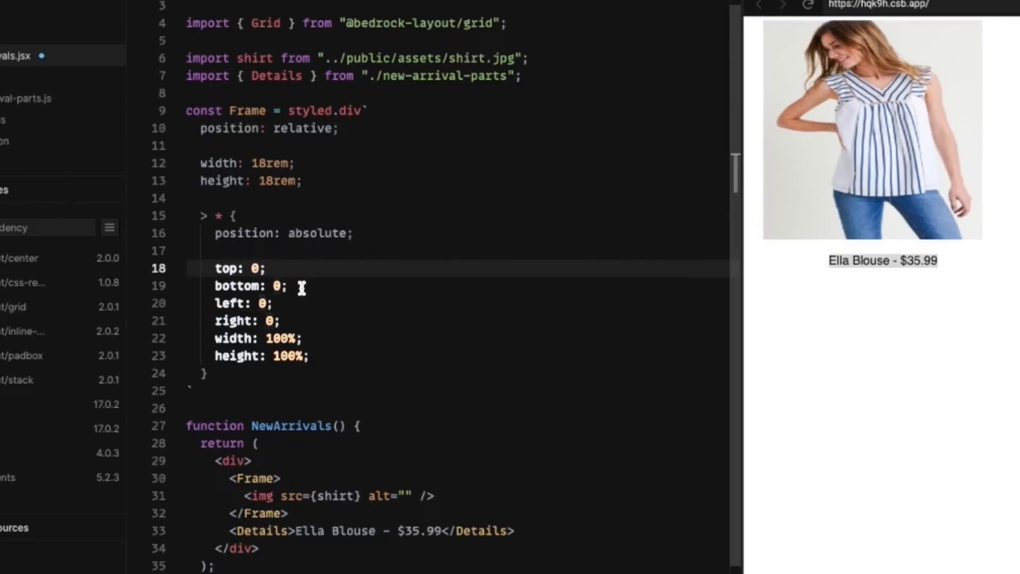
pyautogui.moveTo(334, 269)
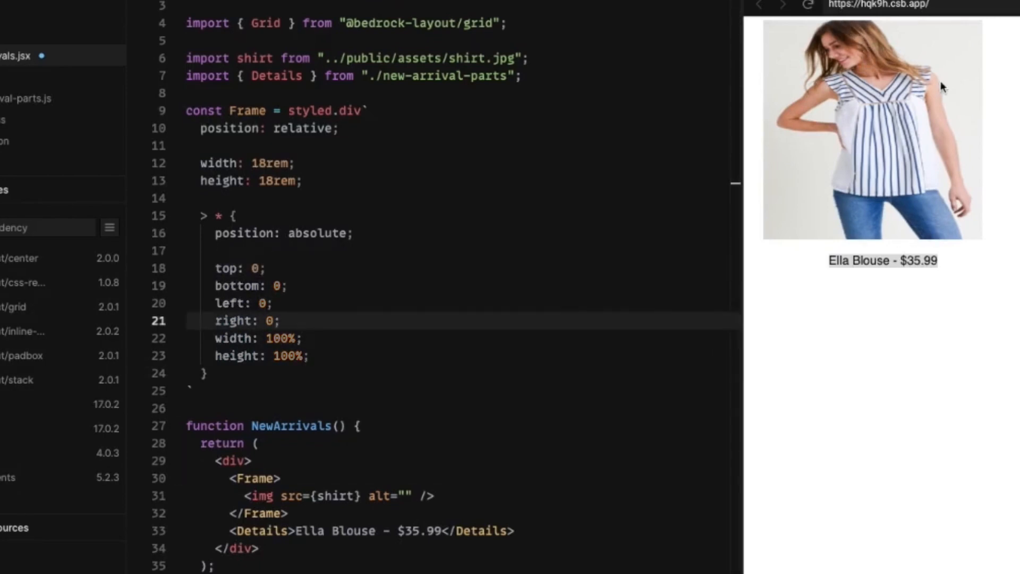
pyautogui.moveTo(843, 189)
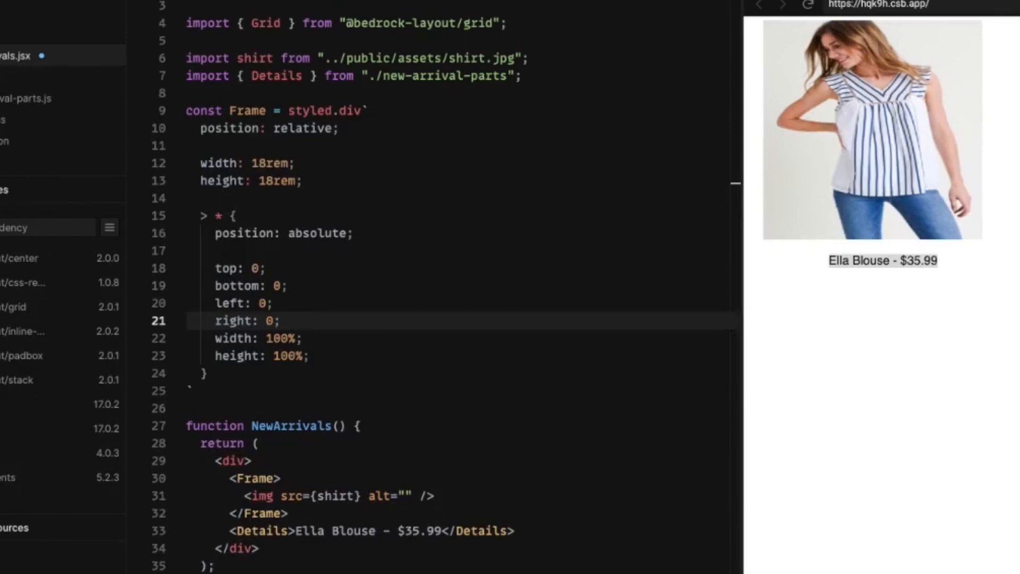
# Replace Frame's 18rem width and height with aspect-ratio: 16/9 under position: relative.
pyautogui.click(279, 320)
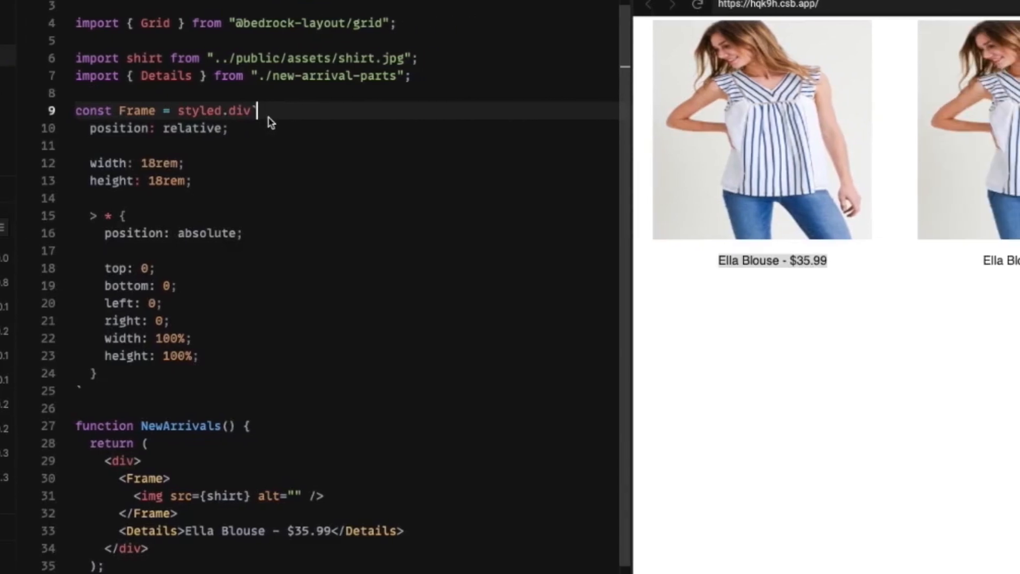
pyautogui.press('enter')
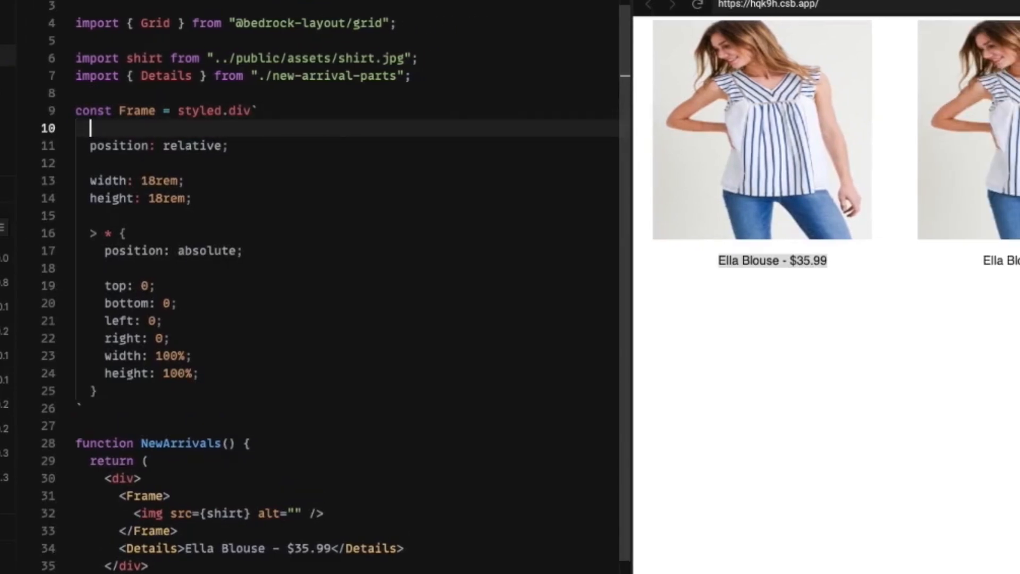
pyautogui.write('aspect-ratio: 16/9;')
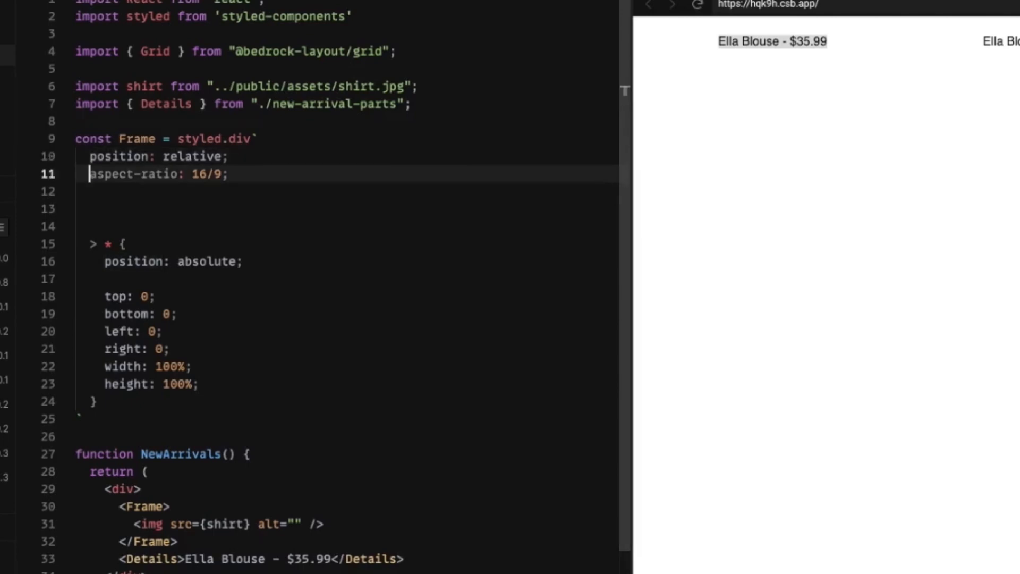
pyautogui.press('Enter')
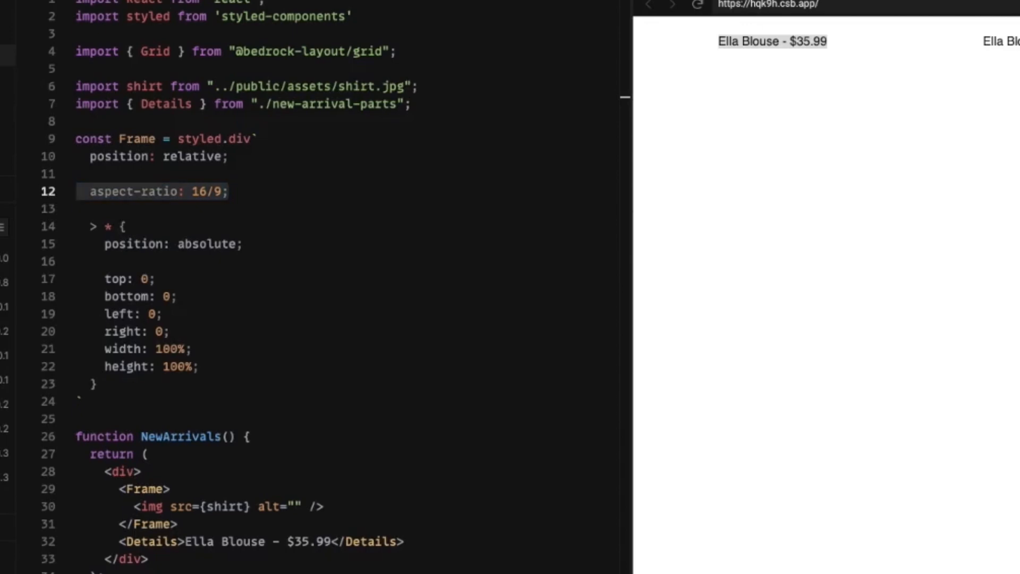
pyautogui.moveTo(246, 187)
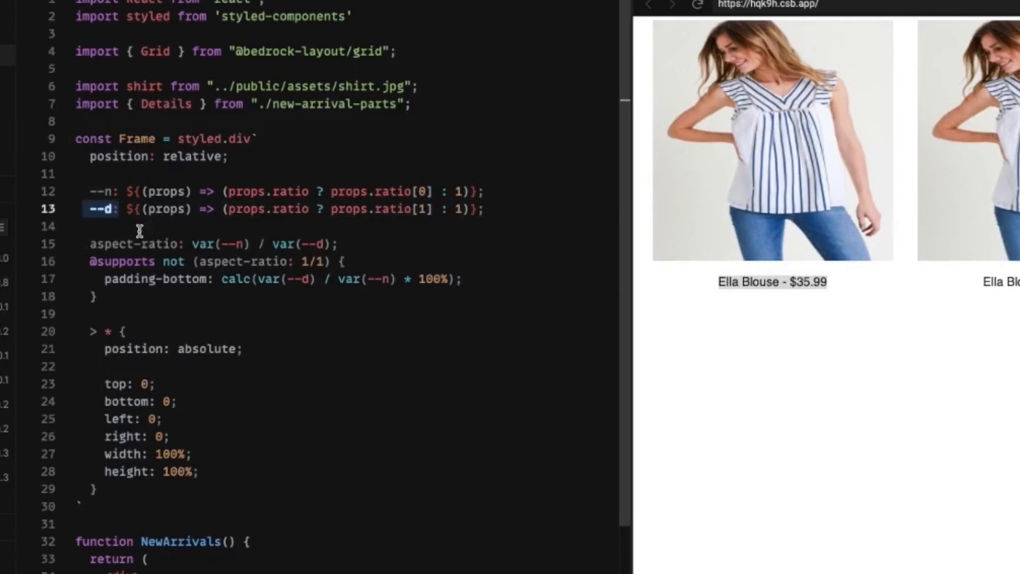
pyautogui.moveTo(357, 233)
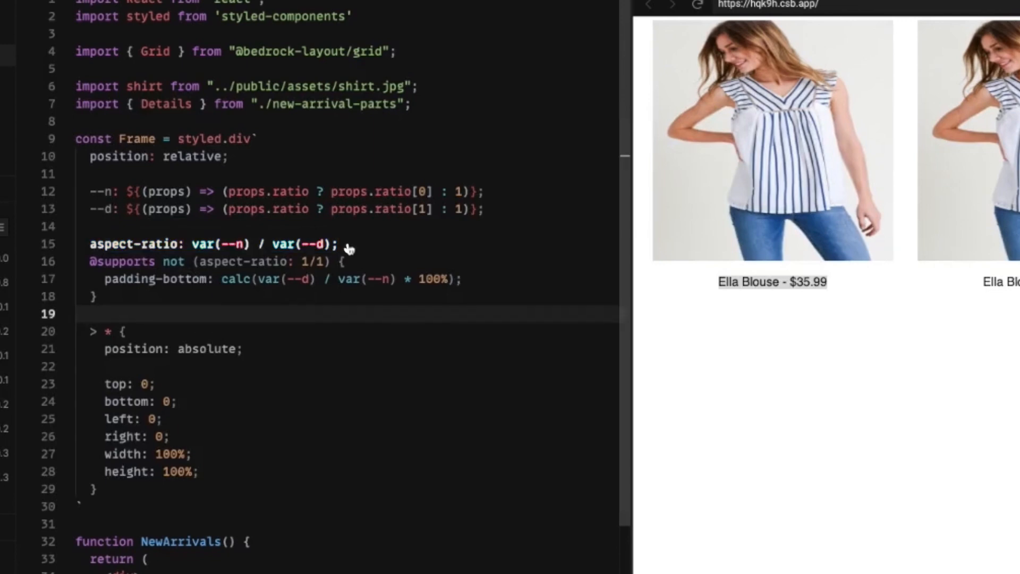
pyautogui.click(209, 243)
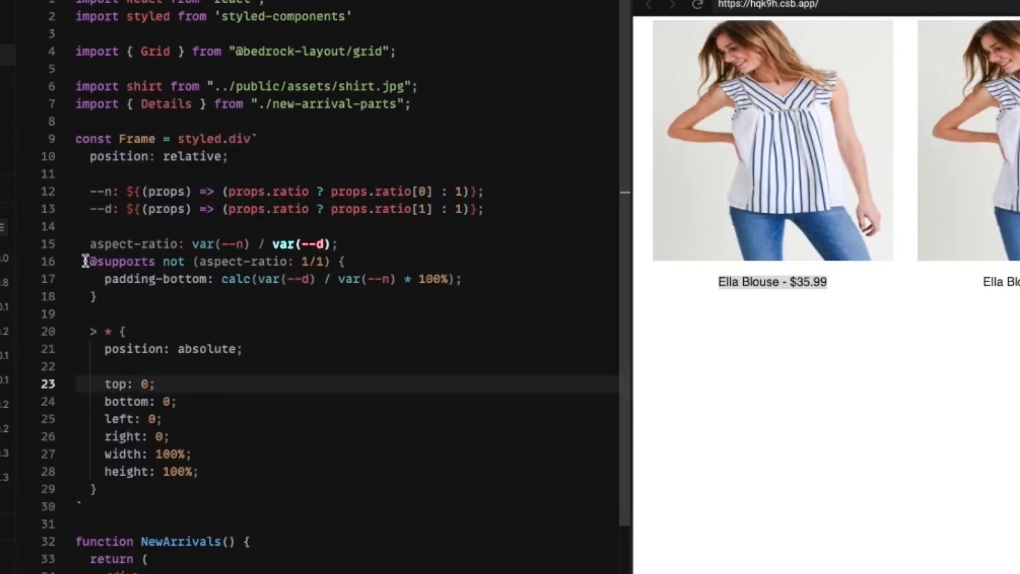
pyautogui.doubleClick(121, 262)
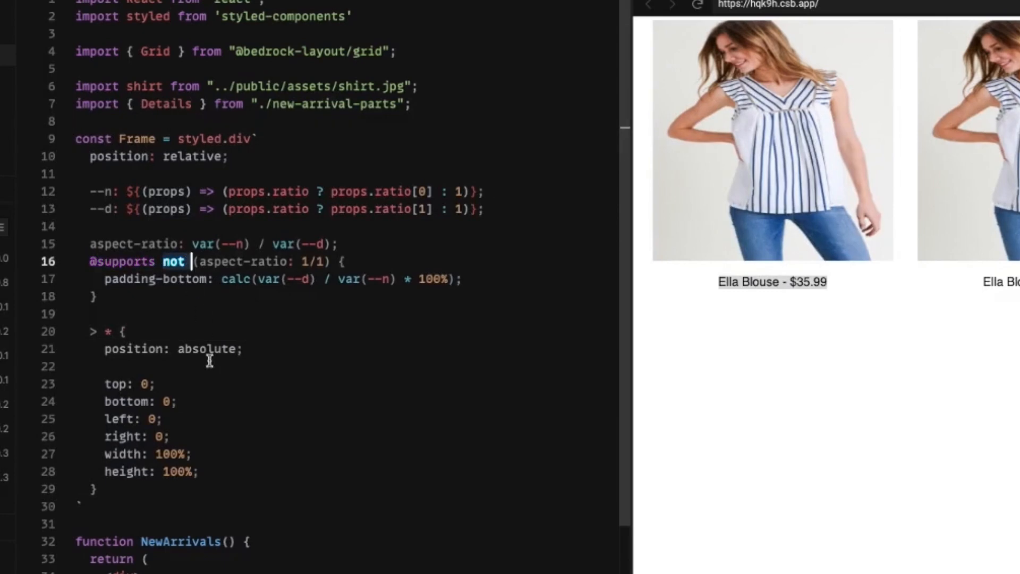
pyautogui.moveTo(178, 306)
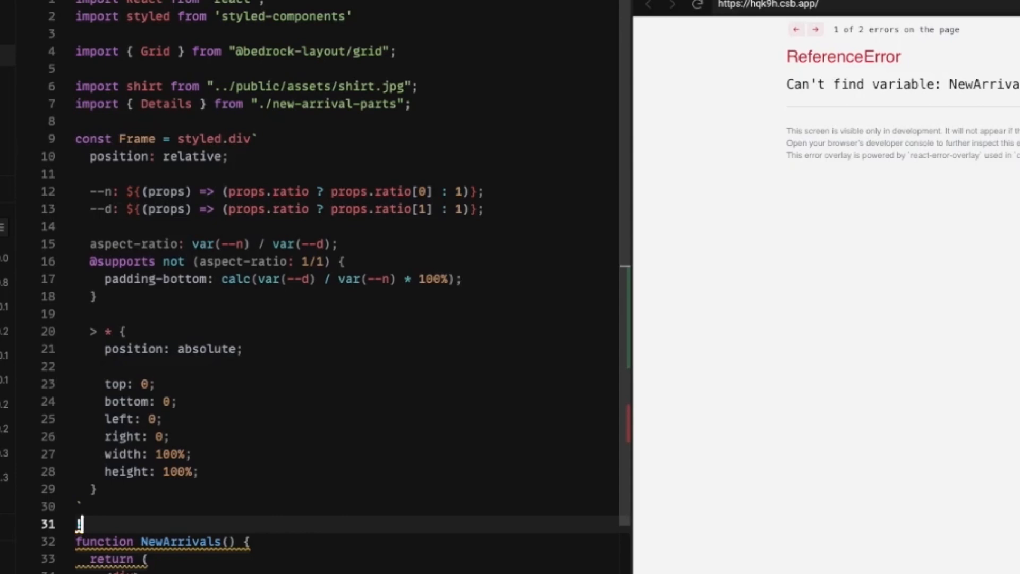
pyautogui.write('!true')
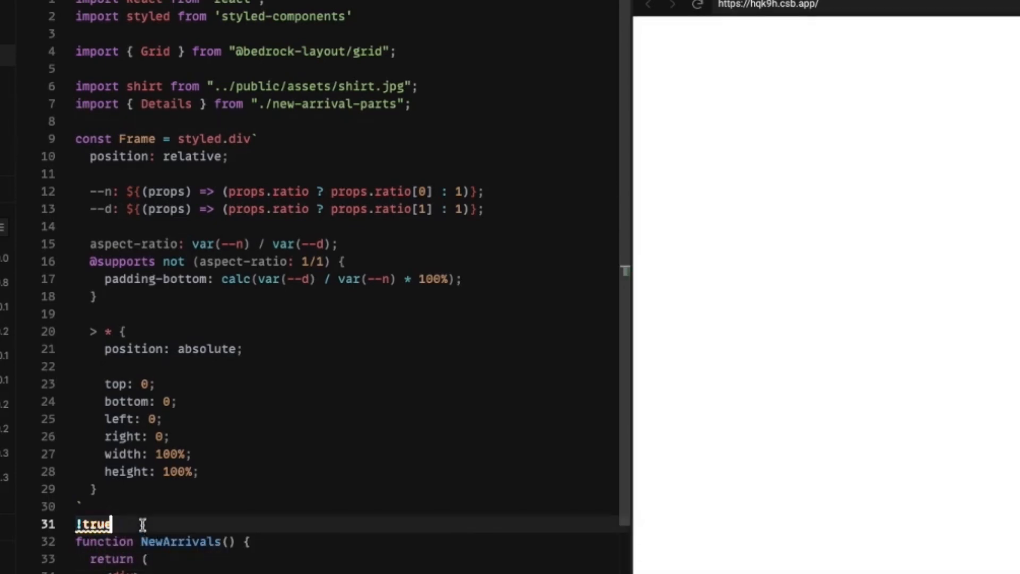
pyautogui.write('//t')
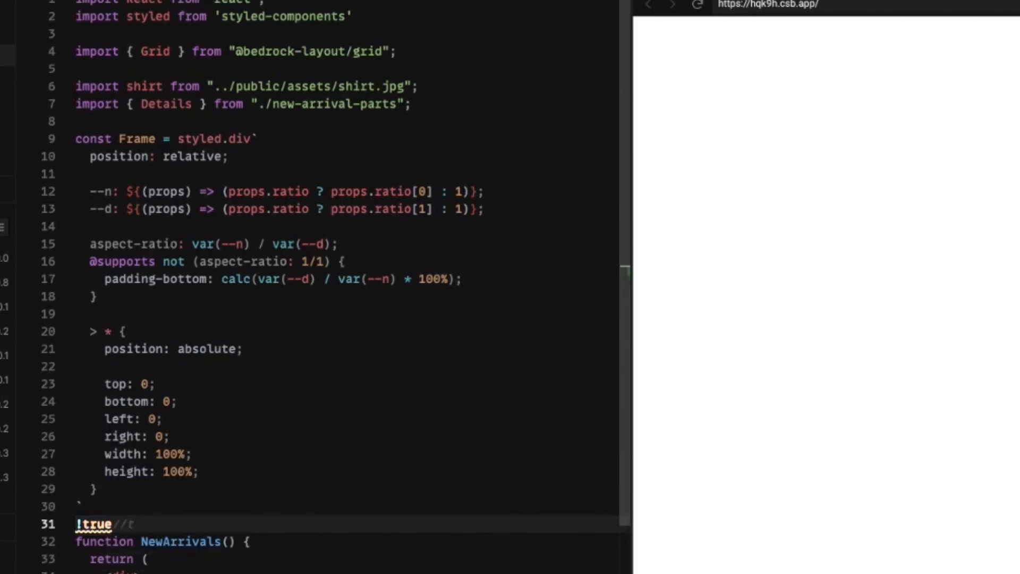
pyautogui.write('false')
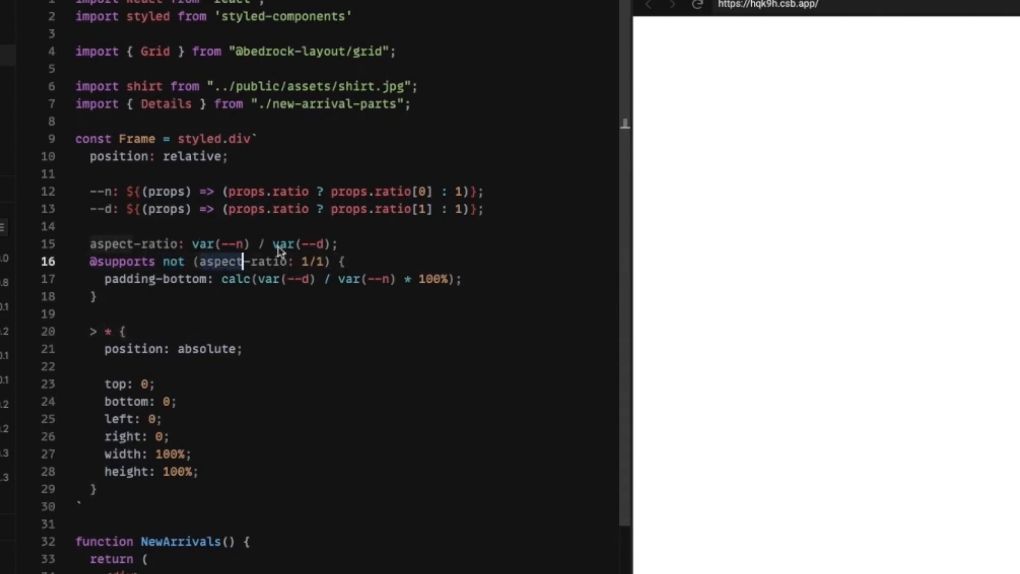
pyautogui.click(195, 261)
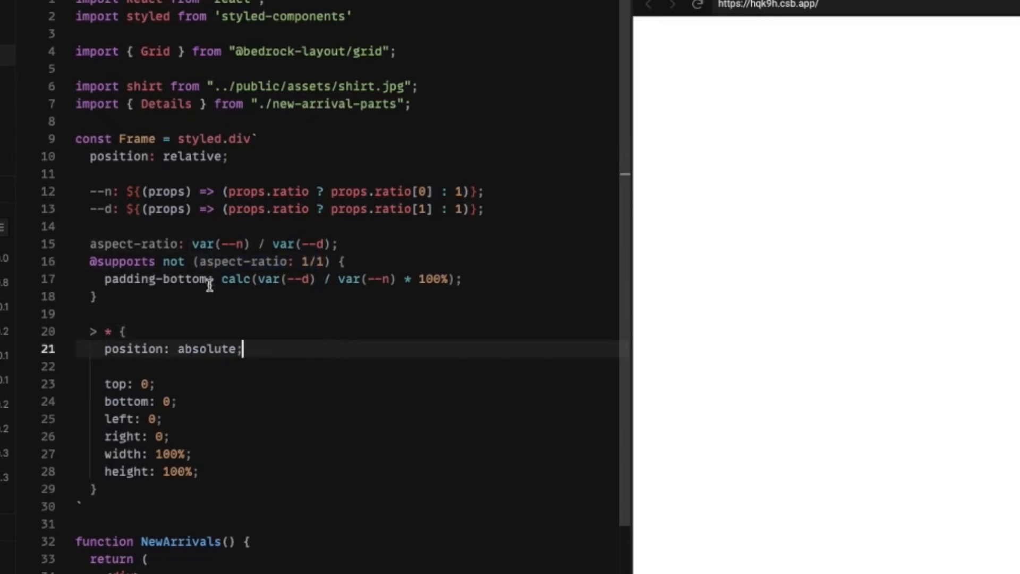
pyautogui.doubleClick(263, 261)
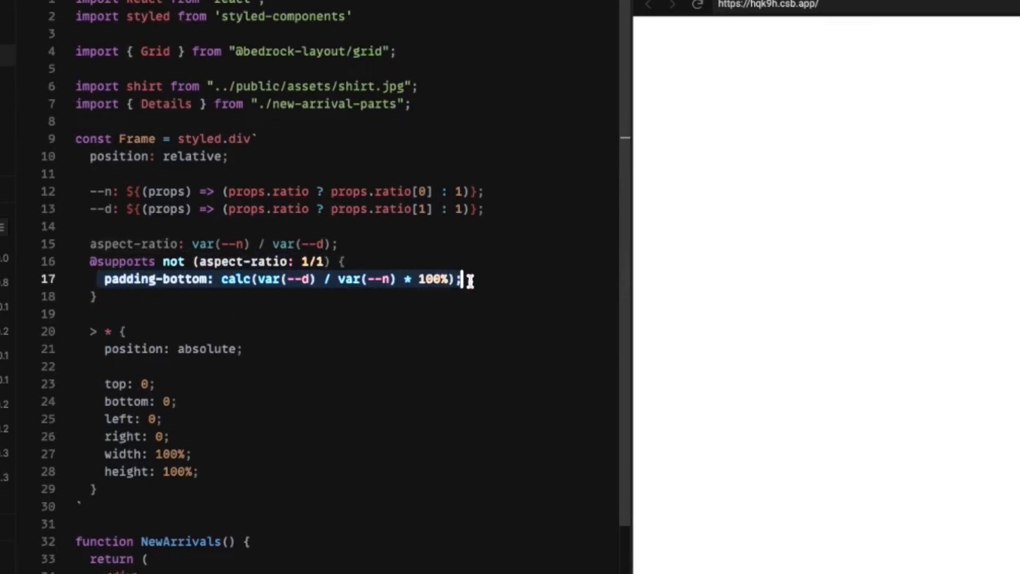
pyautogui.moveTo(161, 306)
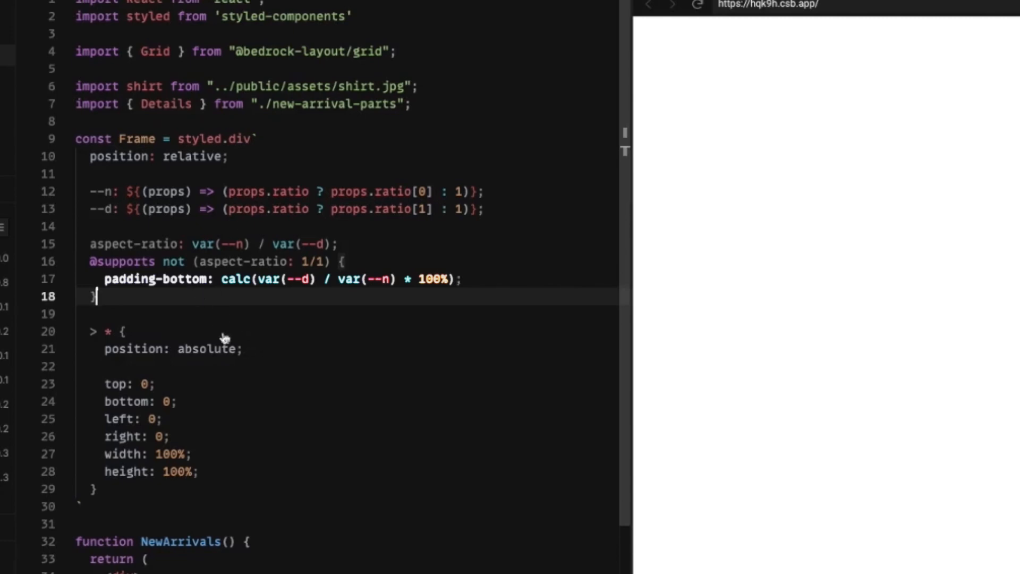
pyautogui.moveTo(380, 297)
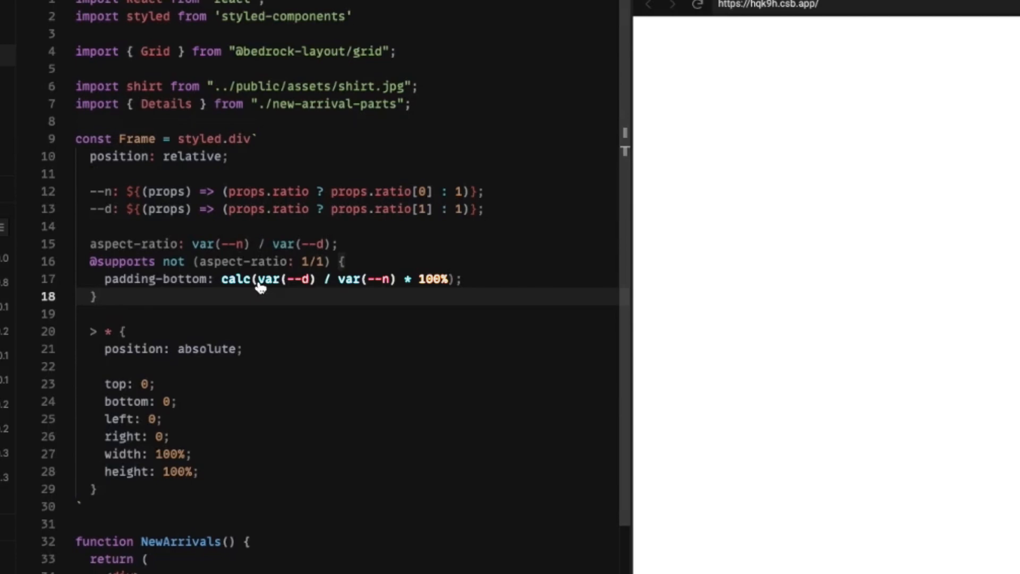
pyautogui.doubleClick(283, 278)
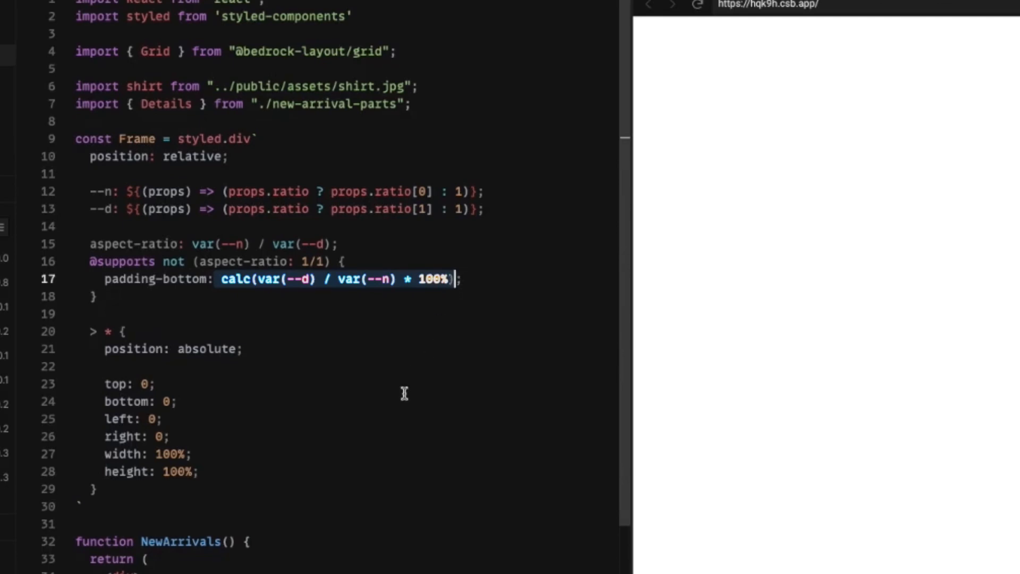
pyautogui.moveTo(239, 196)
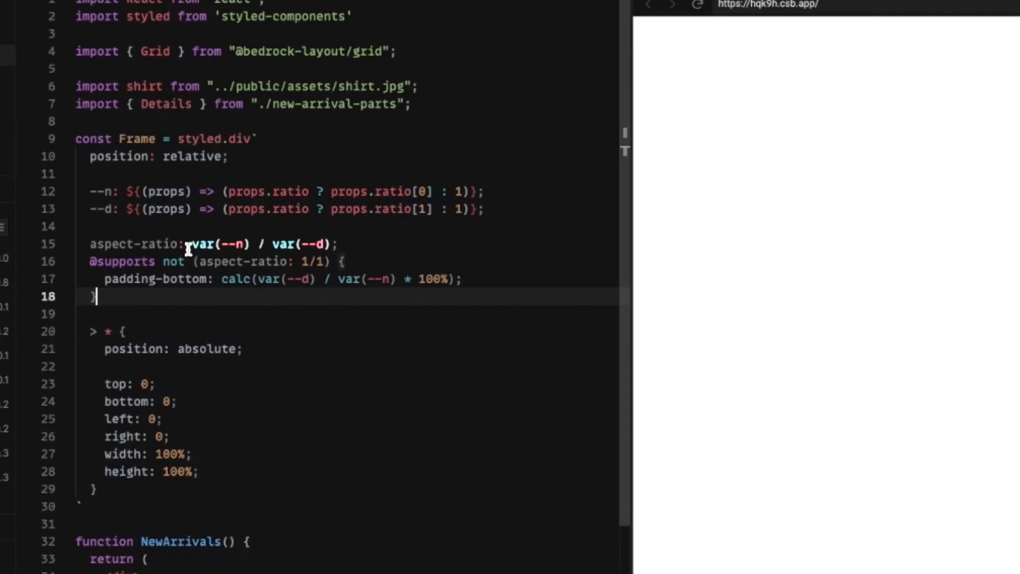
pyautogui.doubleClick(218, 244)
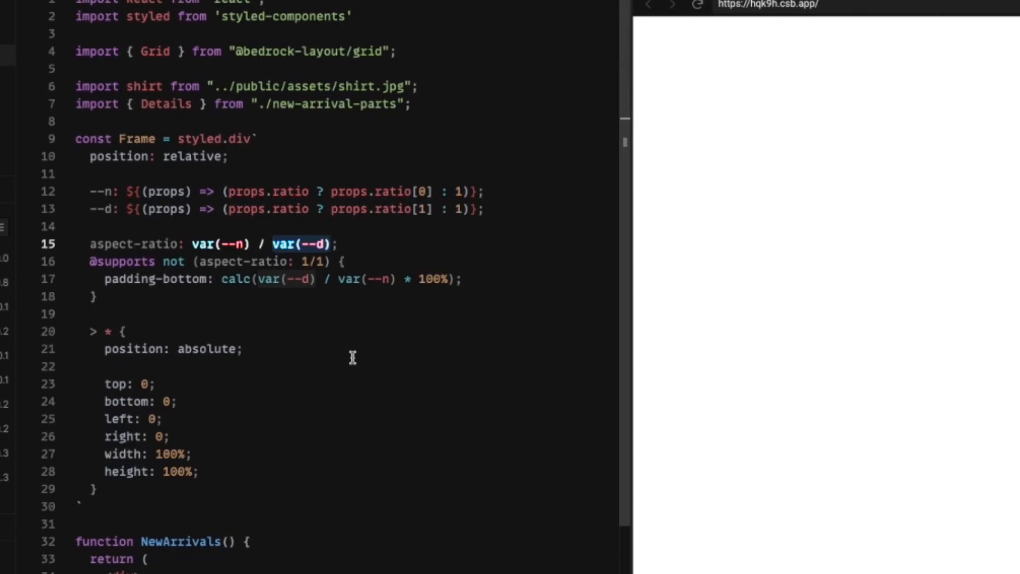
pyautogui.click(331, 244)
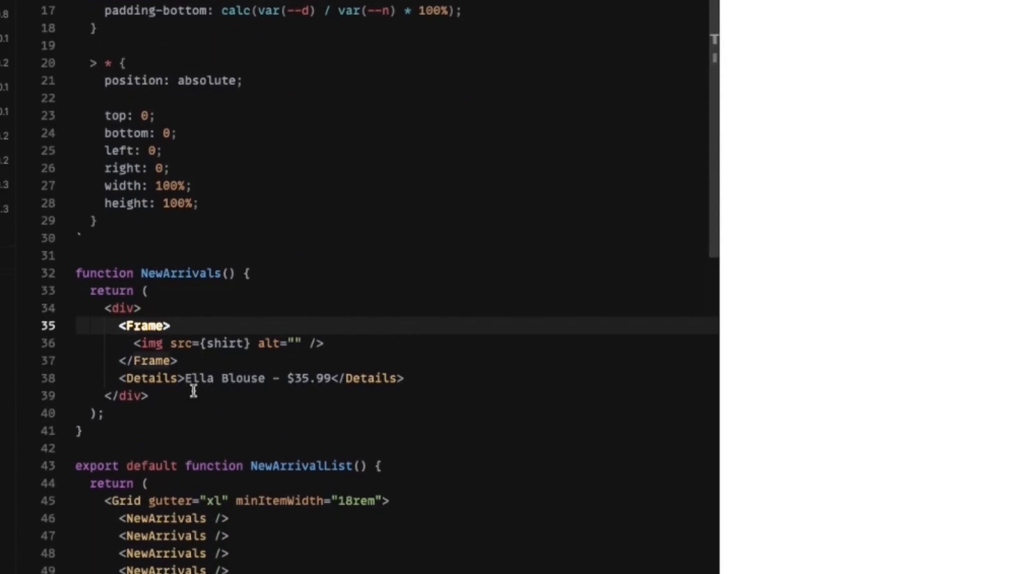
# Pass ratio={[16,9]} to the <Frame> so the shirt images render as wide rectangles.
pyautogui.write('ratio=')
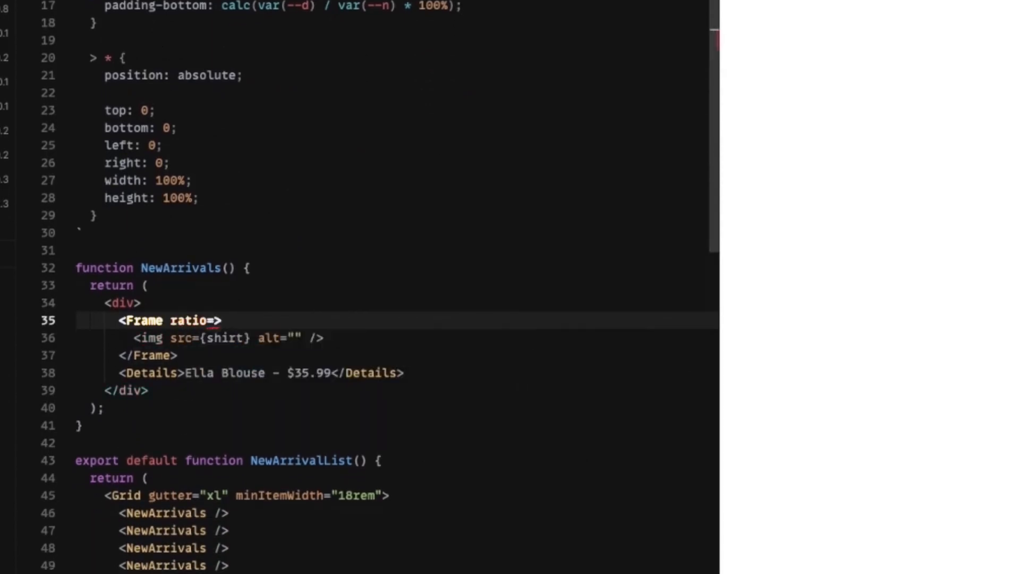
pyautogui.write('{[]}')
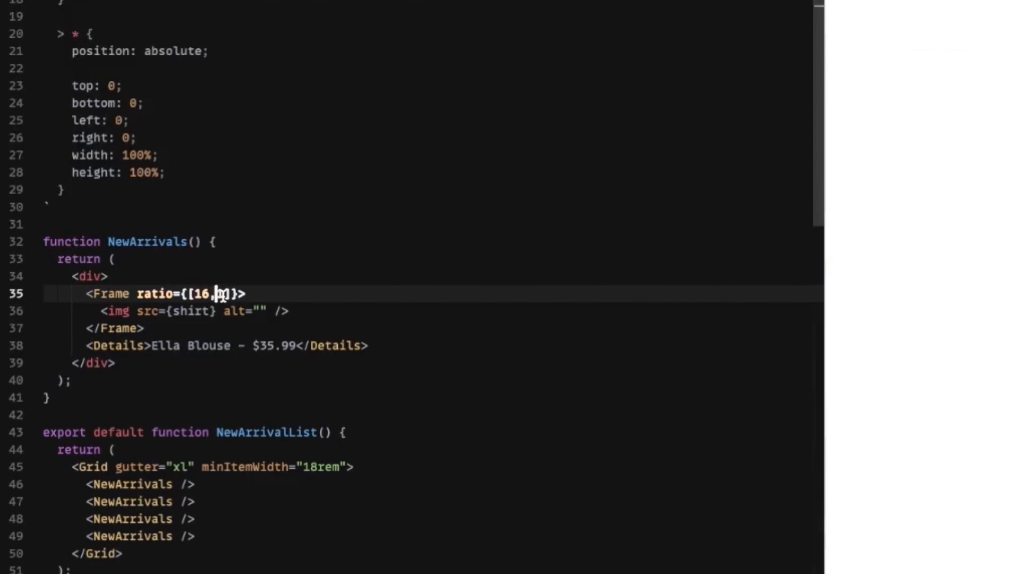
pyautogui.write('9')
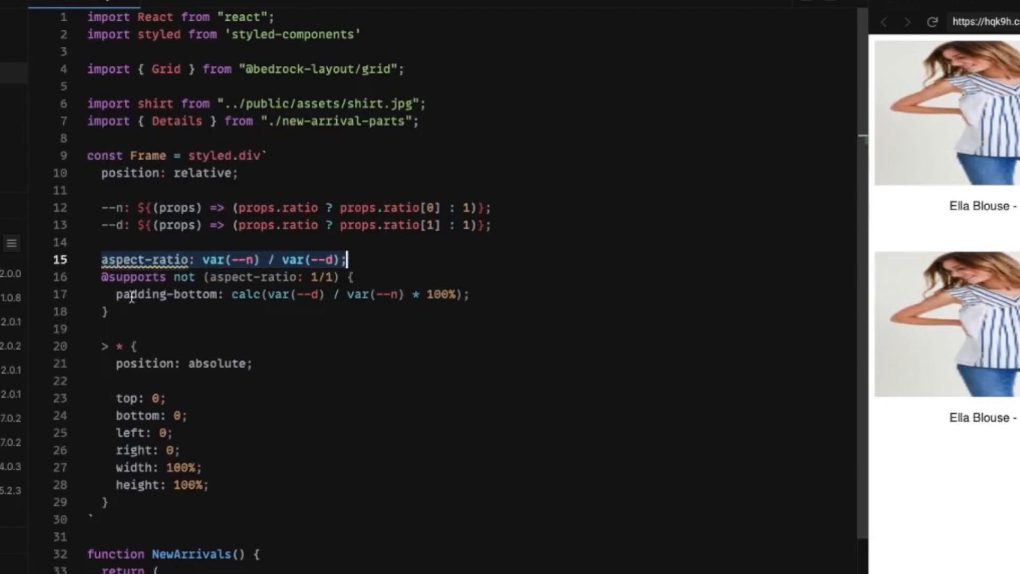
# Inspect the first shirt image to see the Frame's box model and --n 16, --d 9 properties.
pyautogui.rightClick(303, 111)
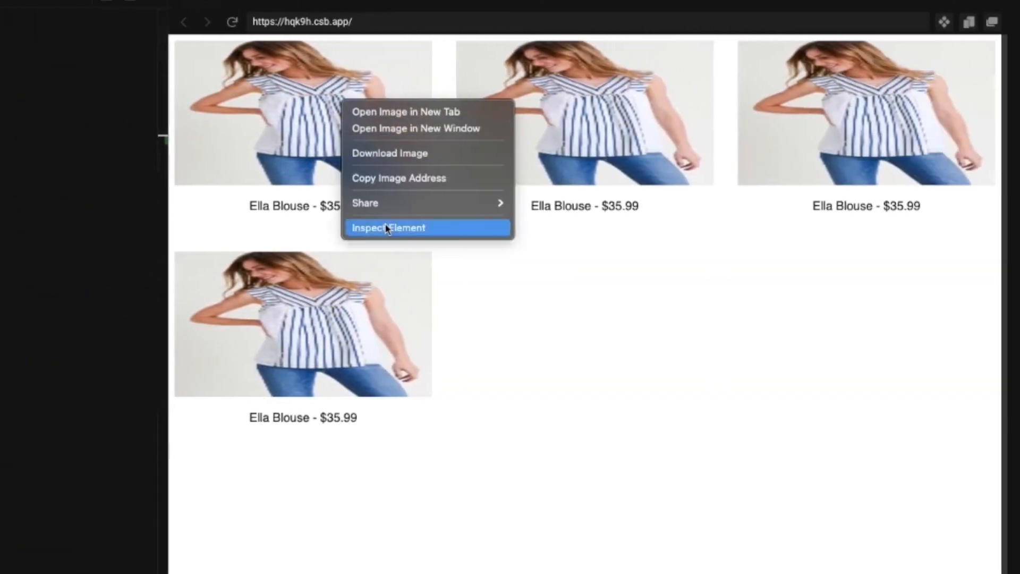
pyautogui.click(389, 227)
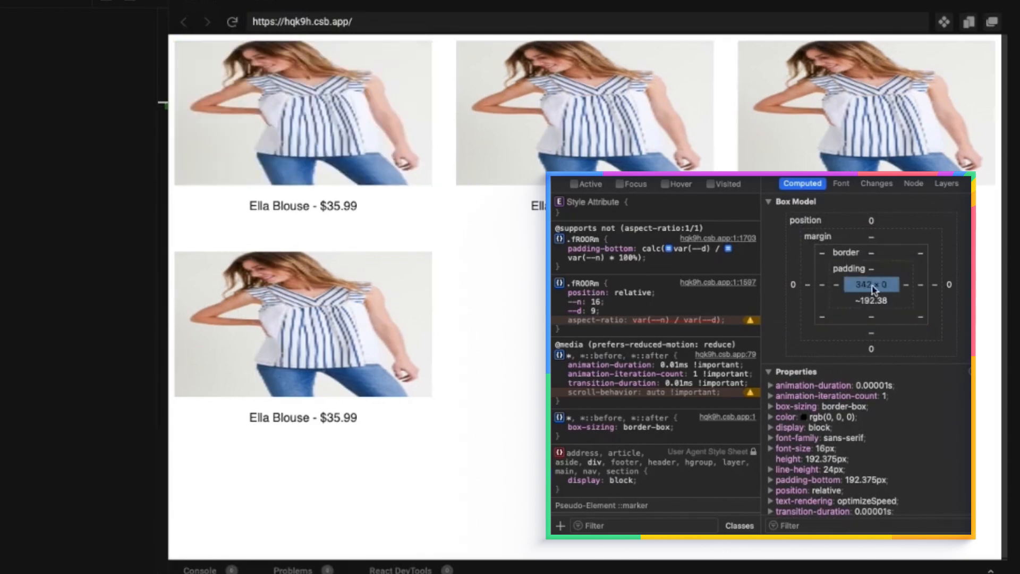
pyautogui.moveTo(880, 291)
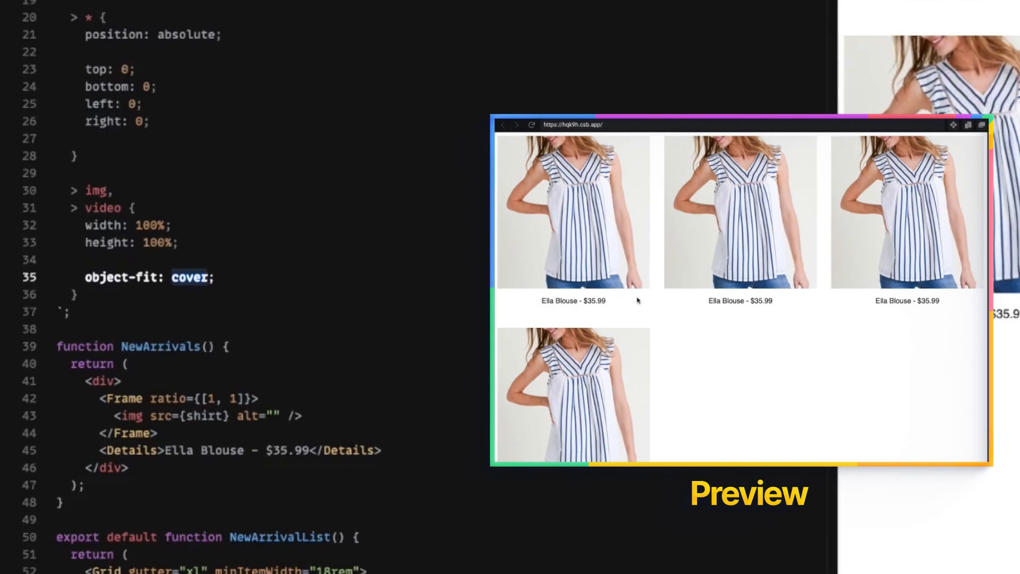
pyautogui.moveTo(298, 78)
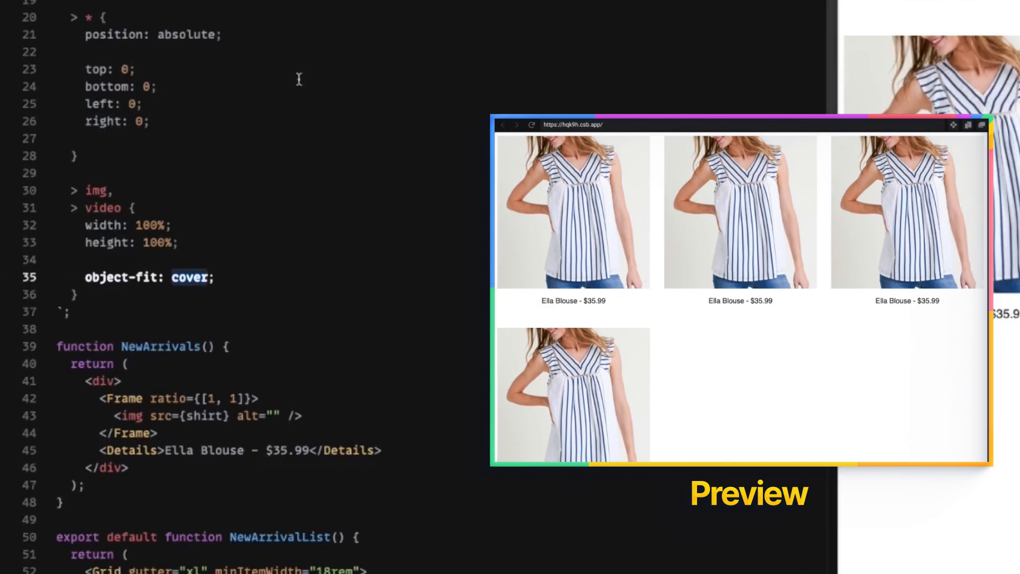
pyautogui.click(205, 276)
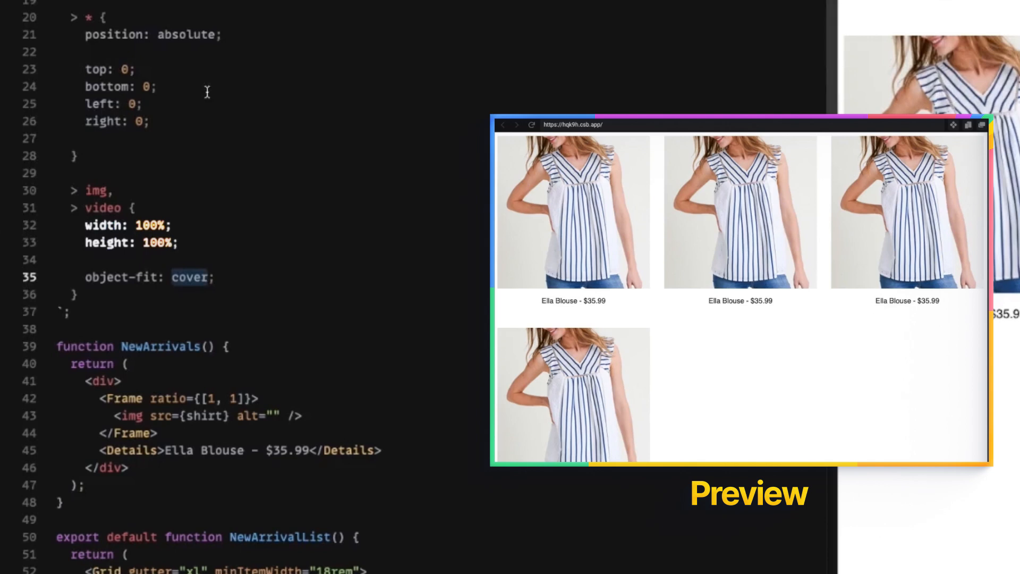
pyautogui.moveTo(262, 145)
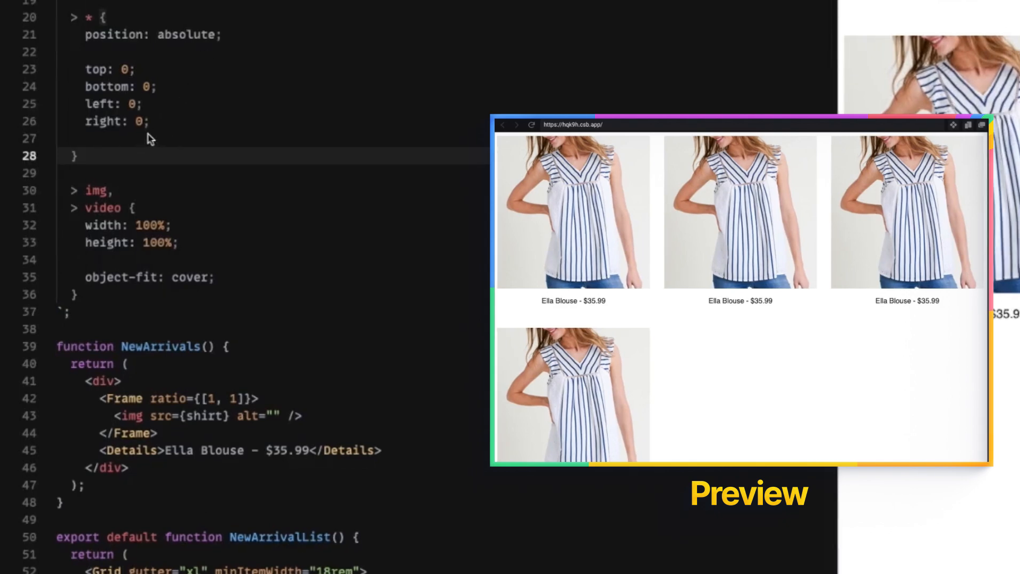
pyautogui.click(147, 121)
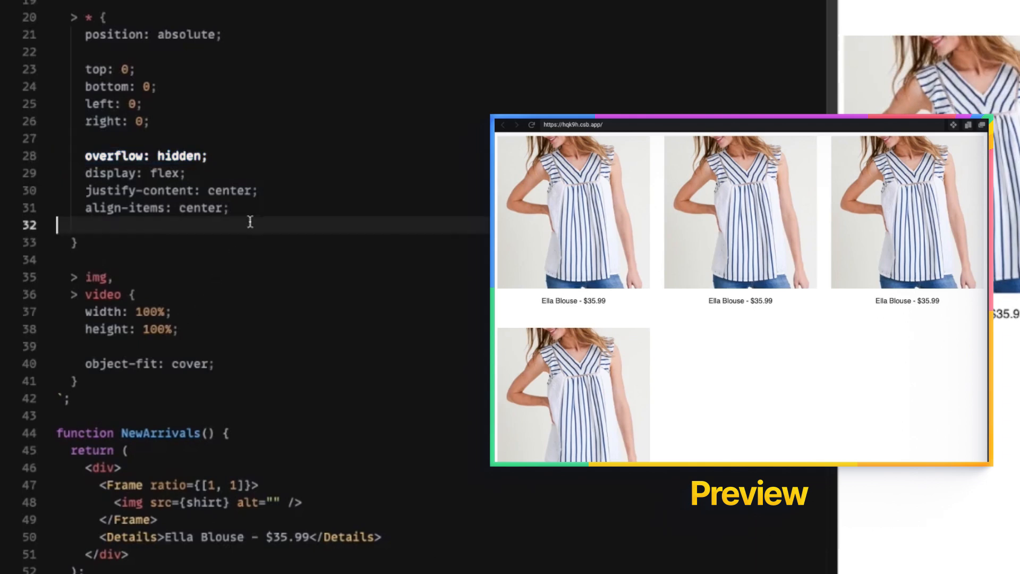
pyautogui.moveTo(85, 155); pyautogui.dragTo(227, 207)
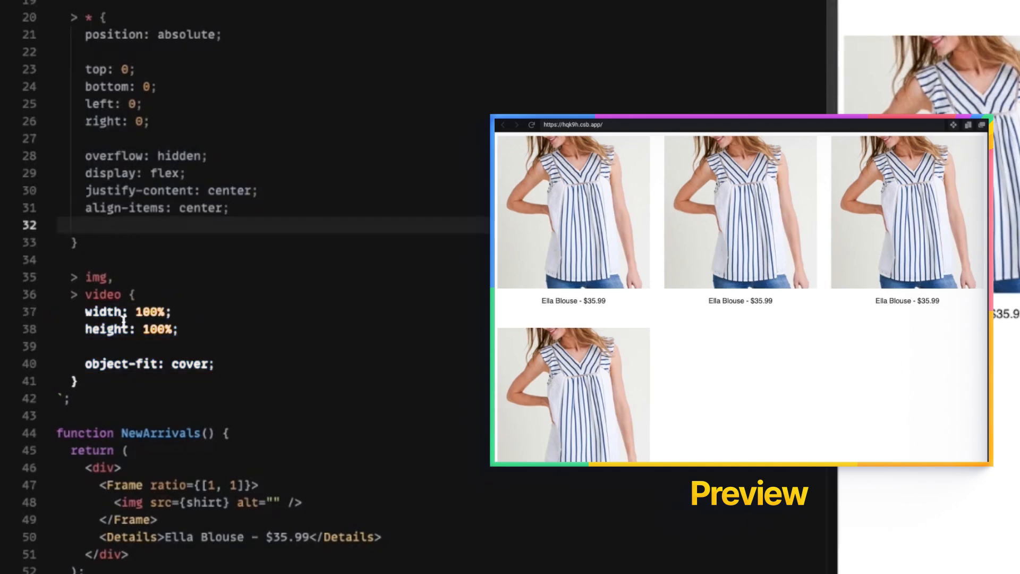
pyautogui.doubleClick(102, 294)
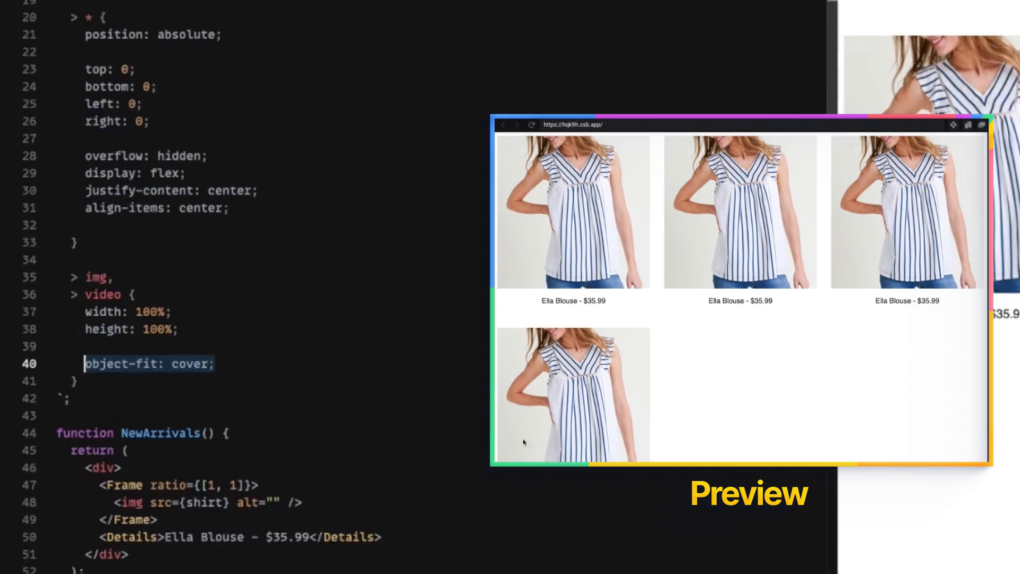
pyautogui.moveTo(536, 396)
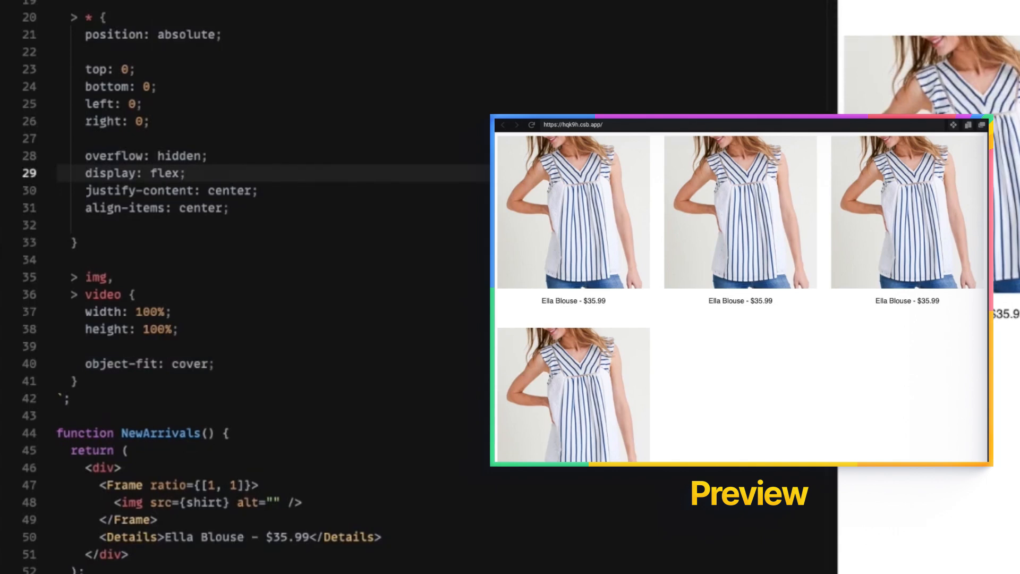
pyautogui.click(184, 172)
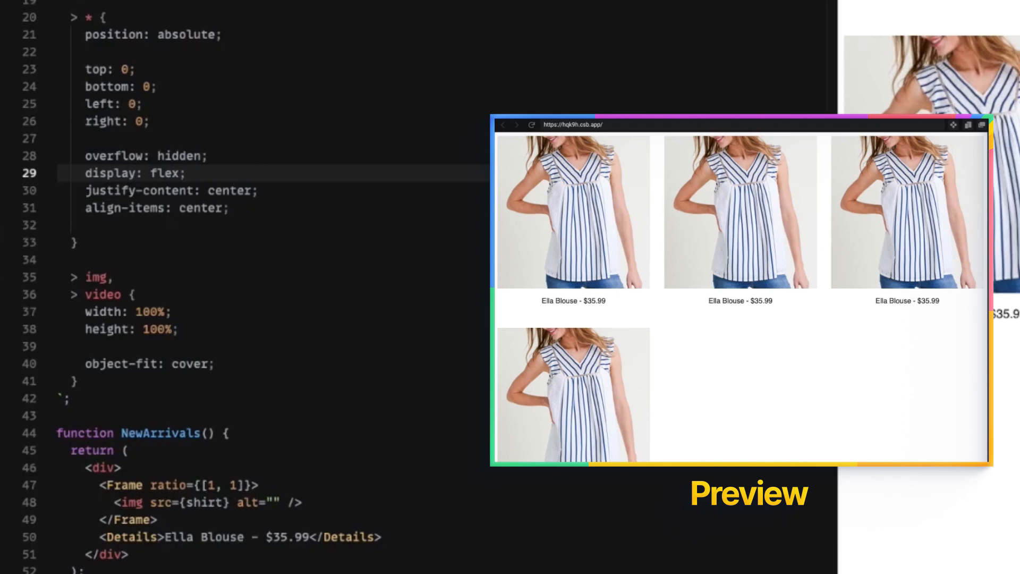
# Remove ratio={[1, 1]} from <Frame> so only the Ella Blouse captions show.
pyautogui.click(186, 173)
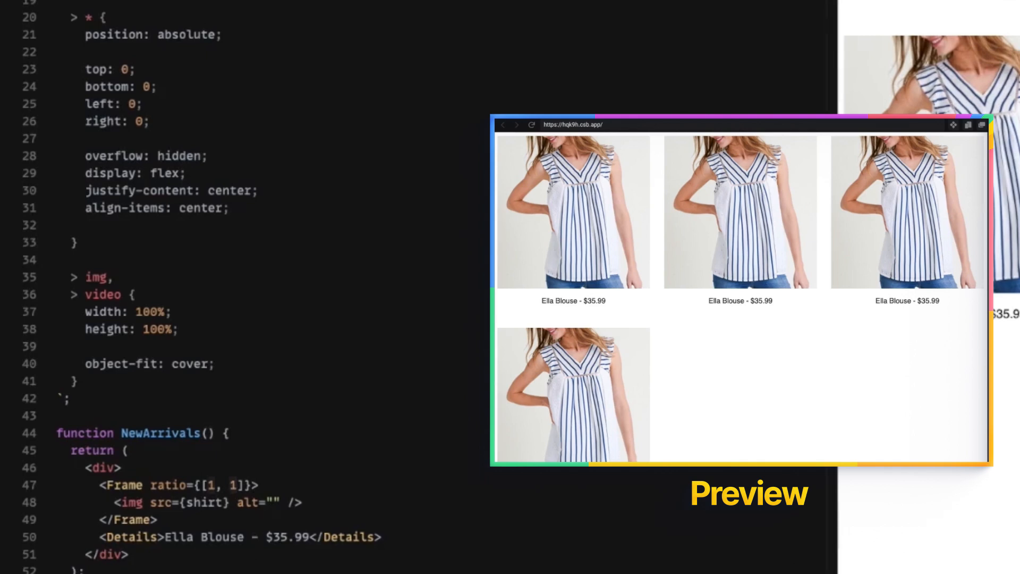
pyautogui.moveTo(501, 141)
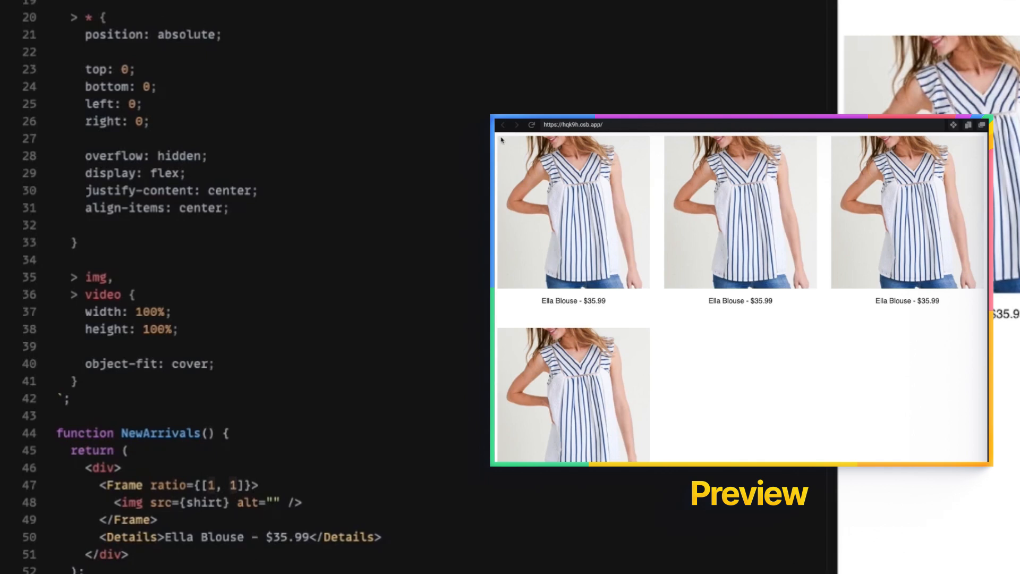
pyautogui.moveTo(521, 185)
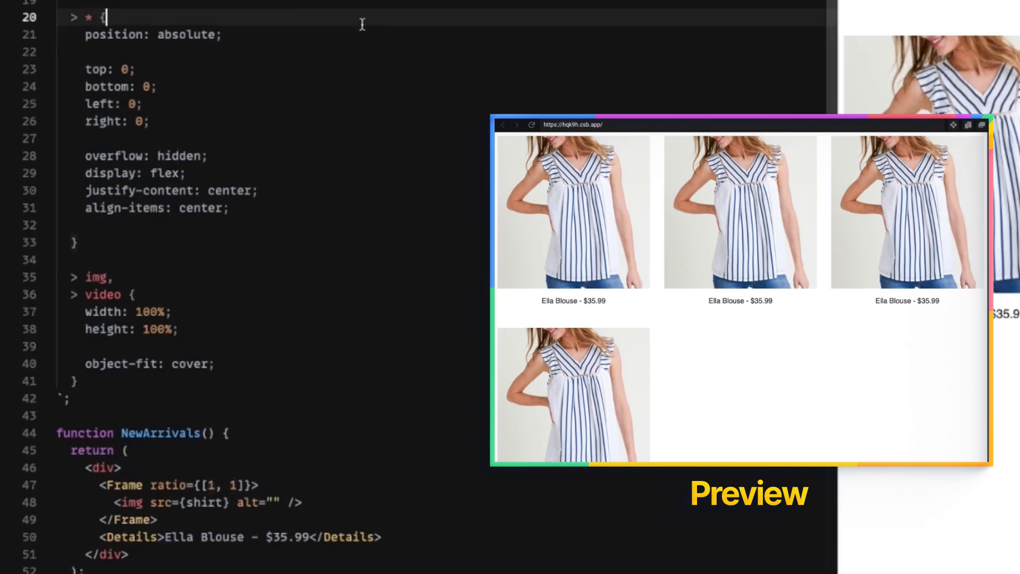
pyautogui.moveTo(571, 148)
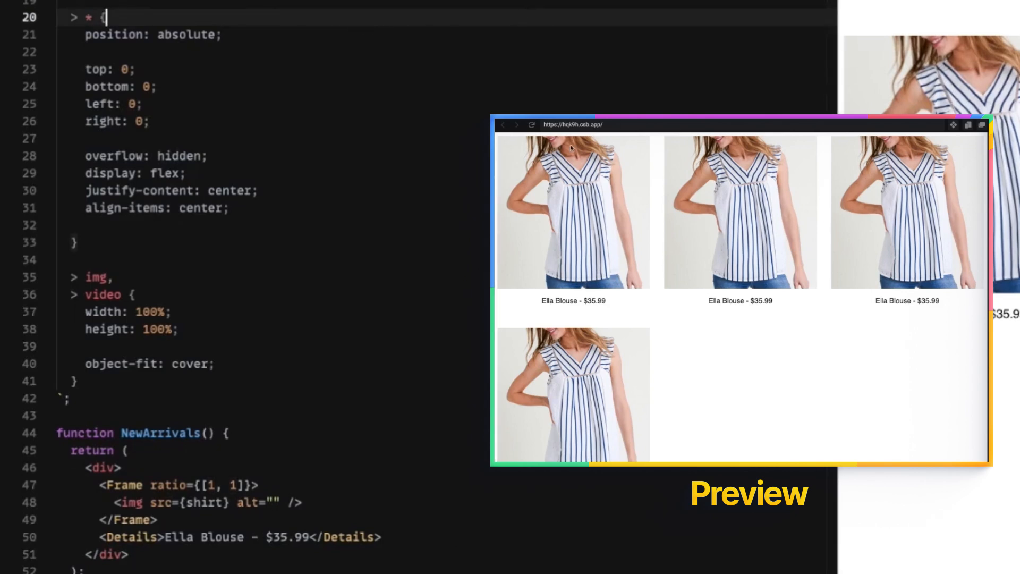
pyautogui.moveTo(185, 377)
pyautogui.write('props.ratio &&')
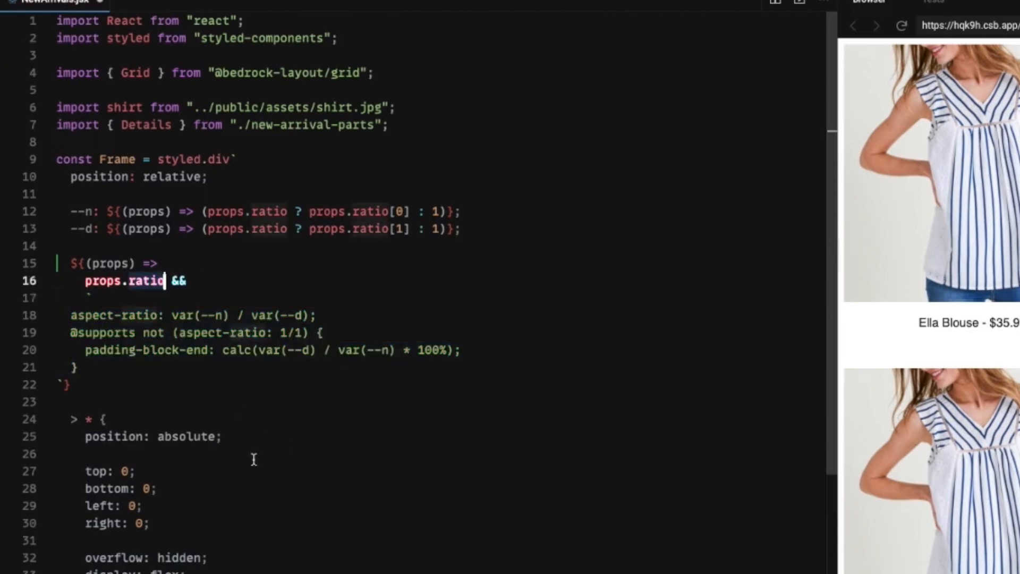
pyautogui.scroll(-3)
pyautogui.write('<Frame ')
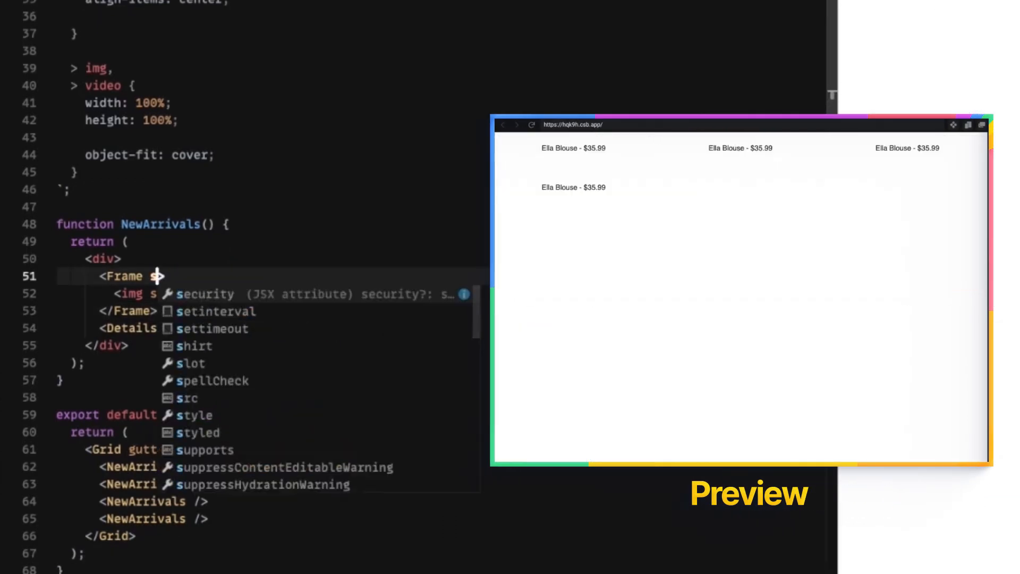
# Give the Frame an inline style with height 100 and width 50px.
pyautogui.write('style={{}}>')
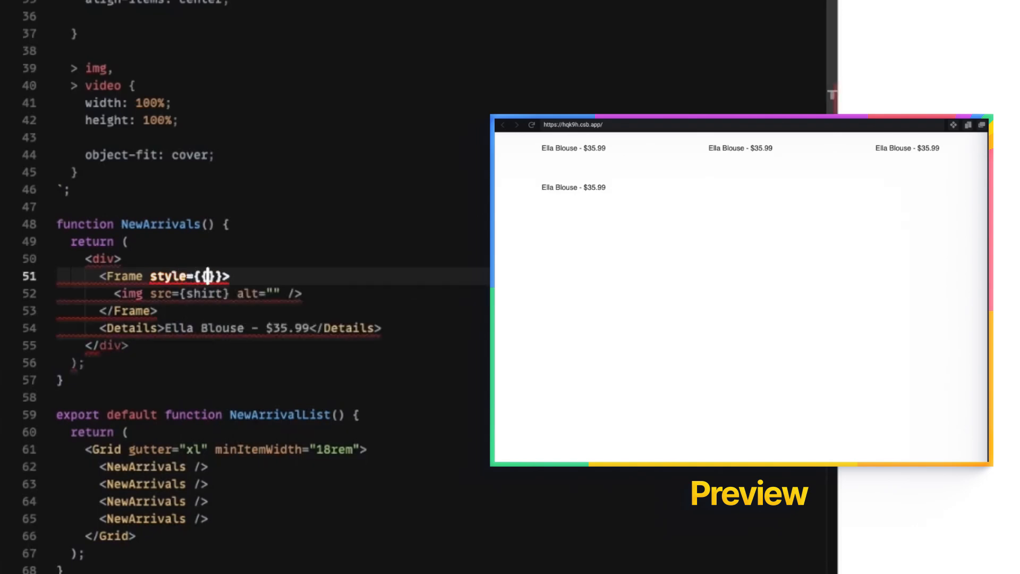
pyautogui.write('height:')
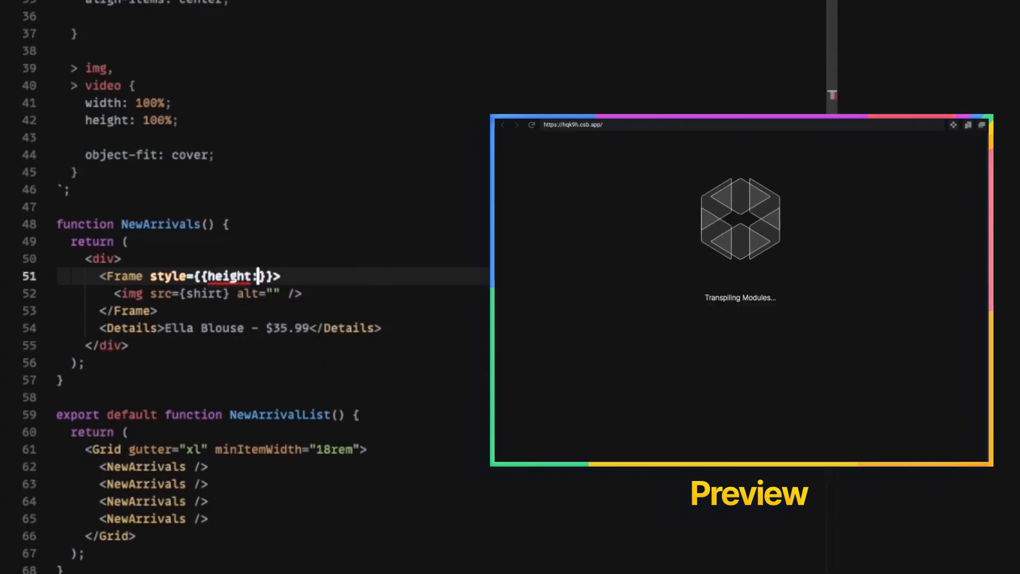
pyautogui.write('100')
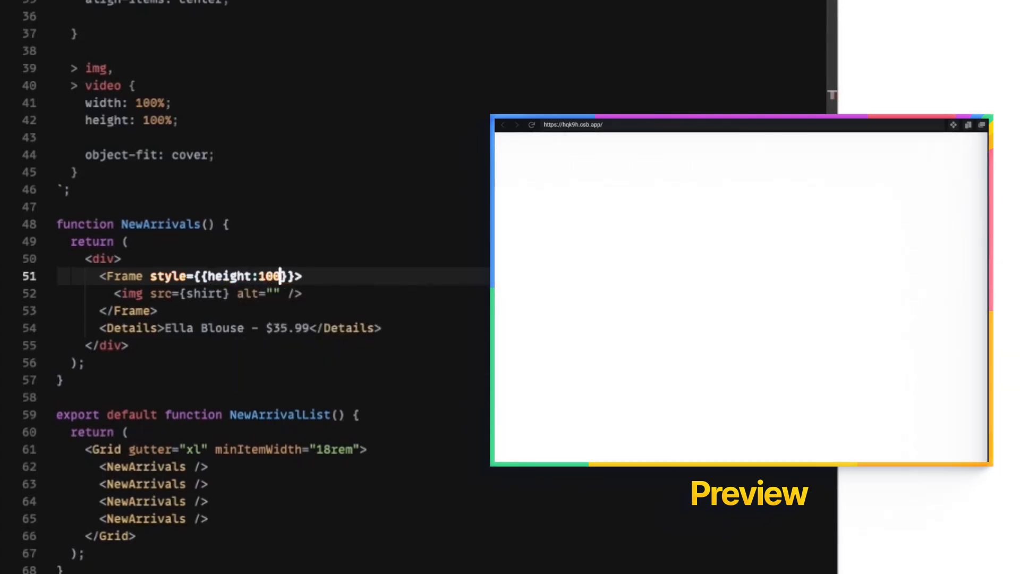
pyautogui.write(',')
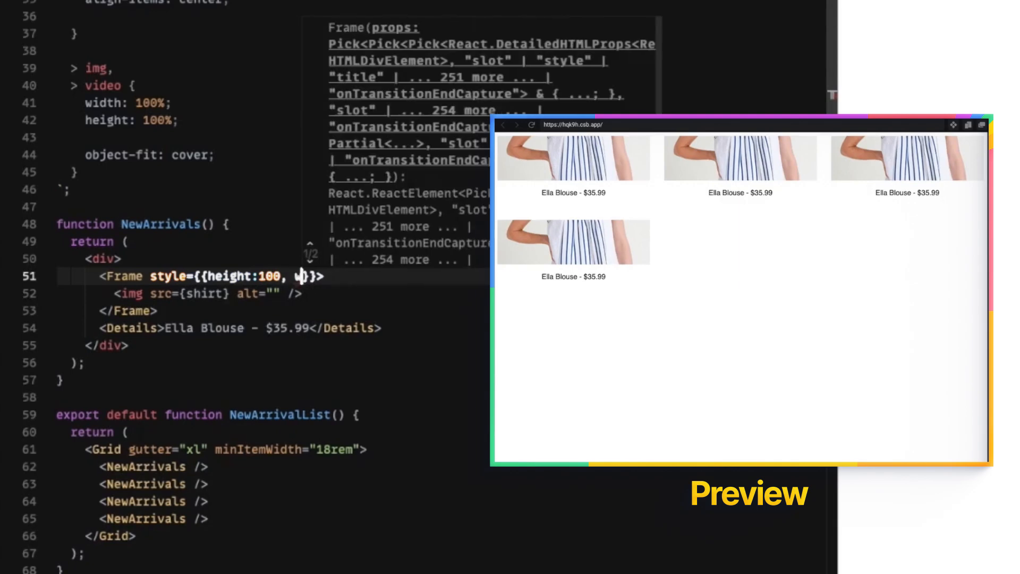
pyautogui.write('width:')
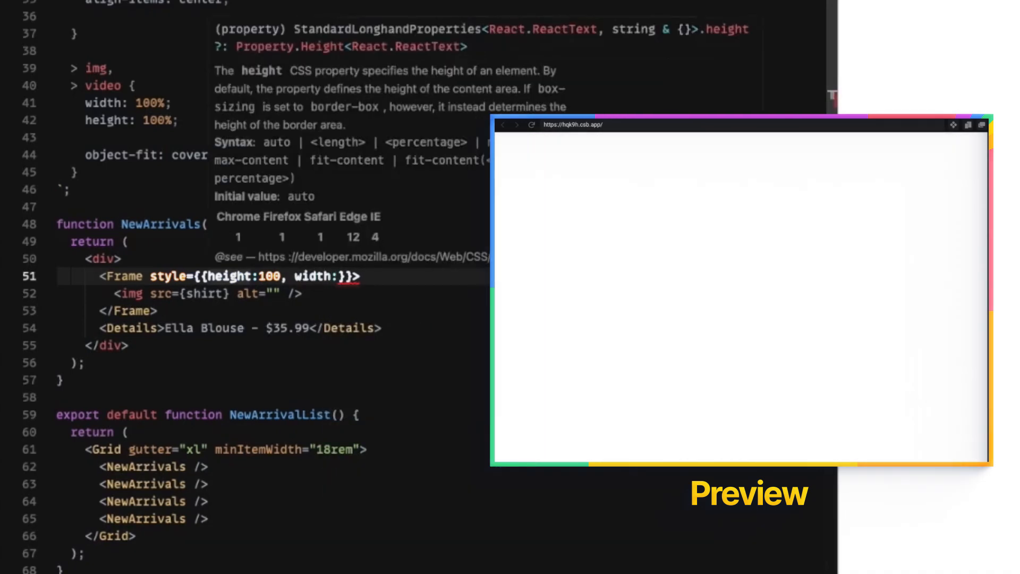
pyautogui.write('50px')
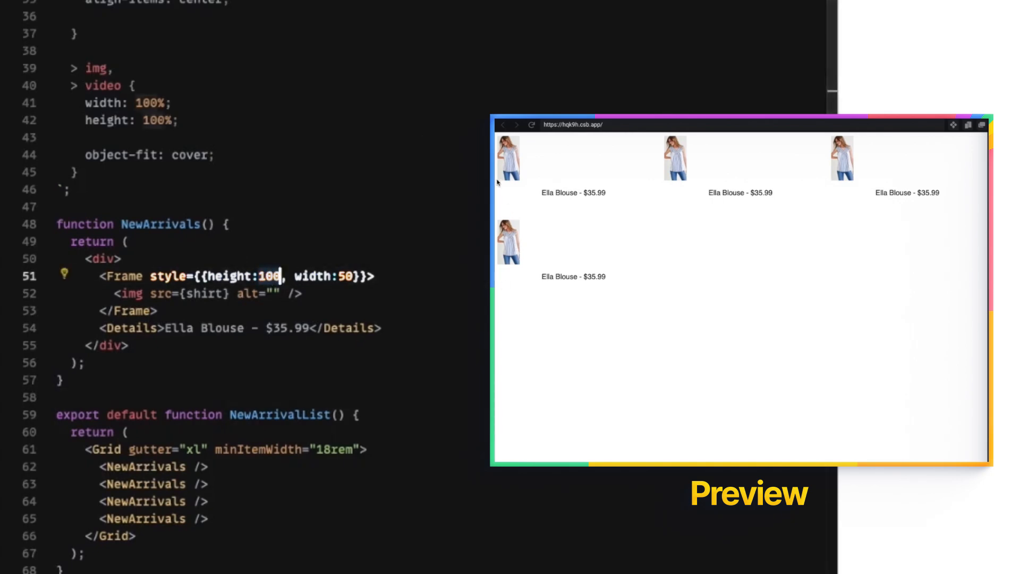
pyautogui.moveTo(509, 161)
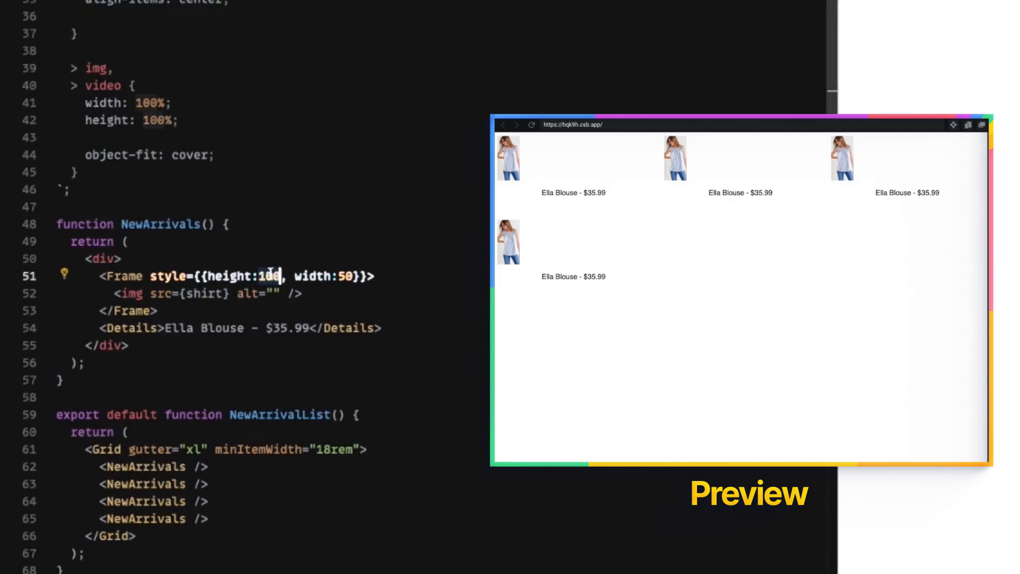
# Try larger pixel sizes, then drop the style and restore ratio={[1, 1]} for square images.
pyautogui.rightClick(273, 285)
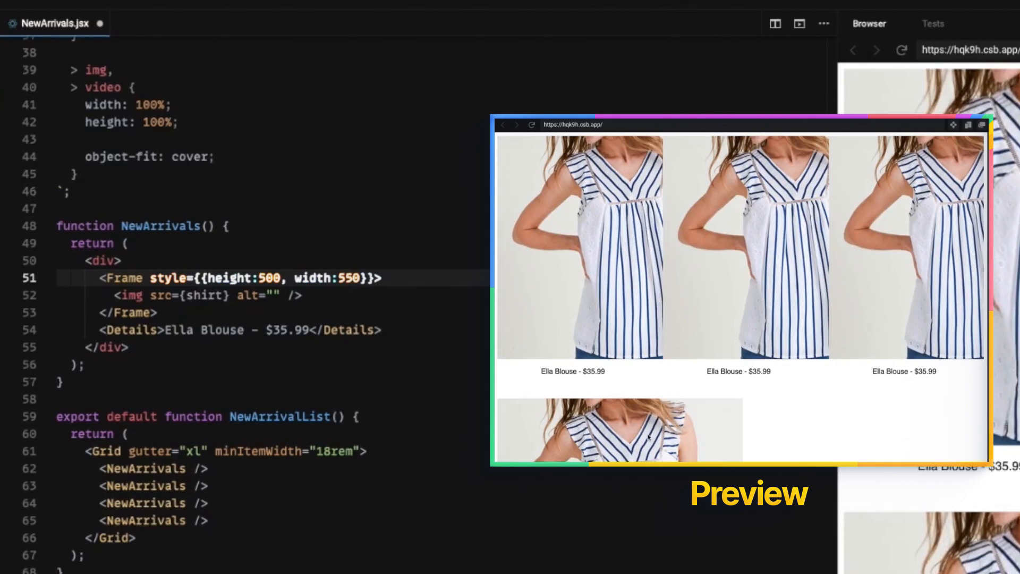
pyautogui.moveTo(739, 471)
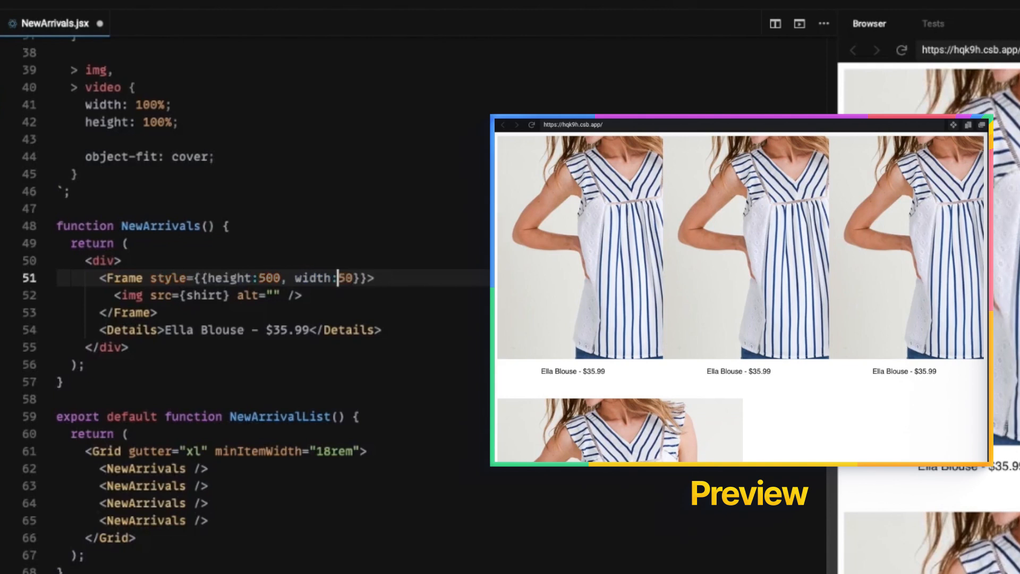
pyautogui.write('4')
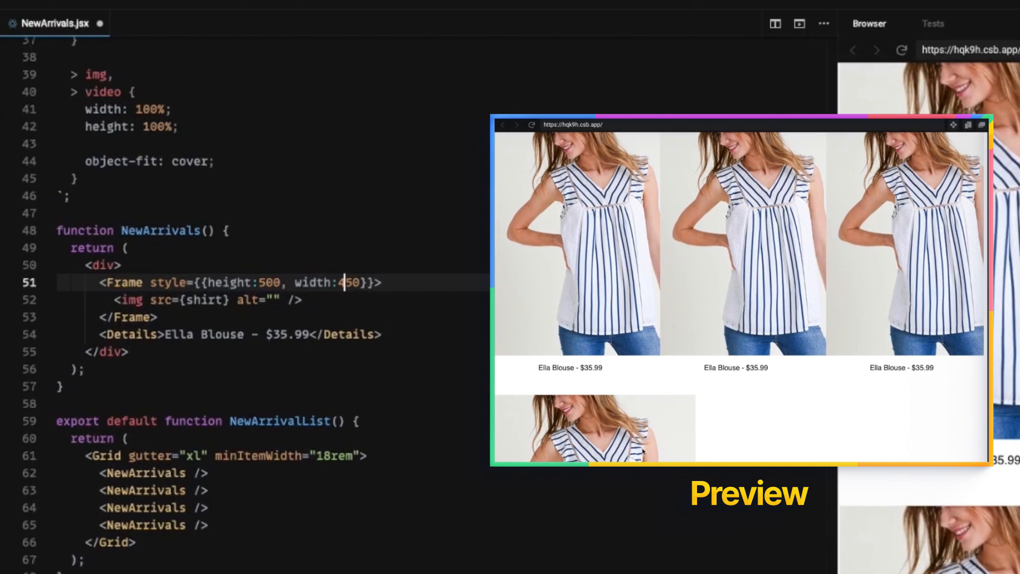
pyautogui.moveTo(524, 420)
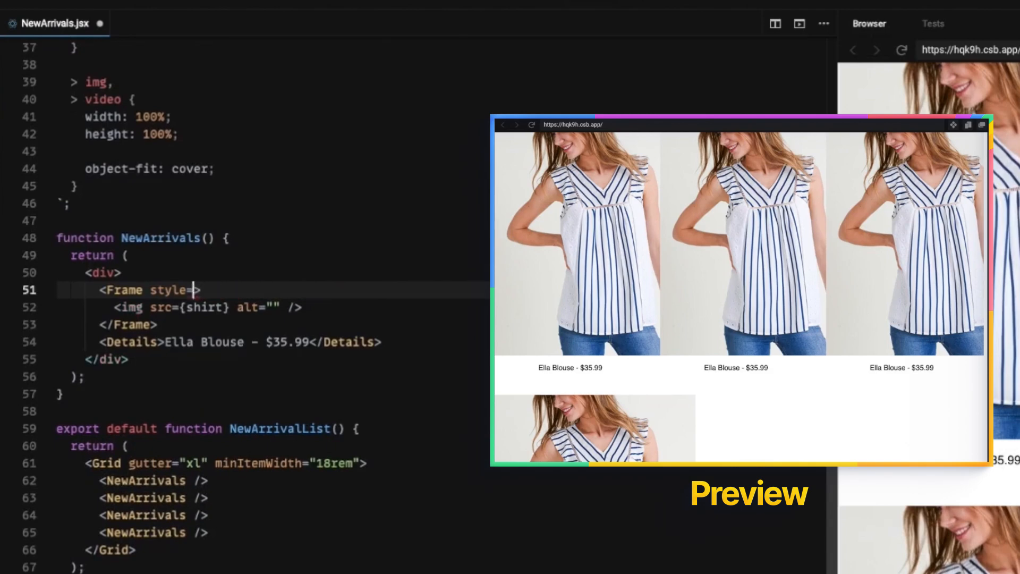
pyautogui.write('ratio={[1, 1]}')
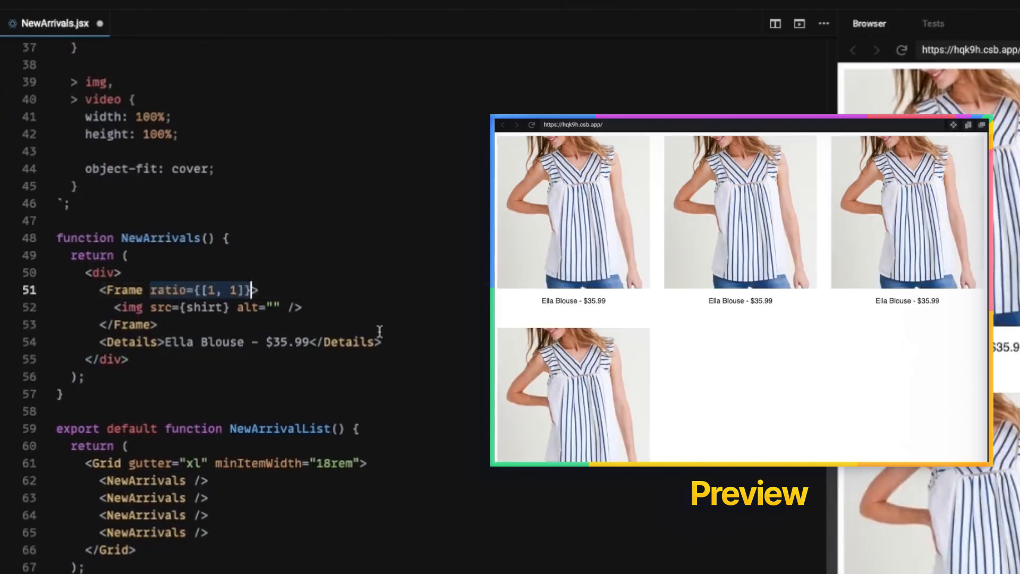